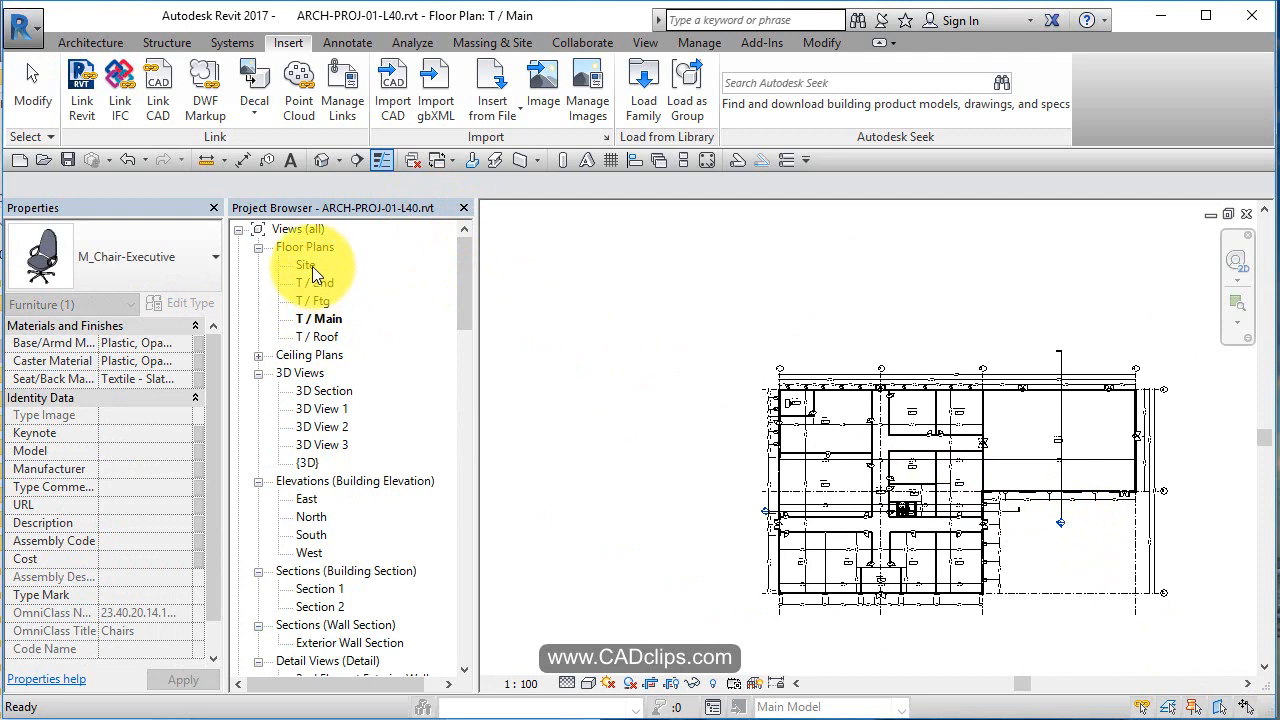
- Open the Site floor plan and bring up the Massing & Site tools
double_click(306, 264)
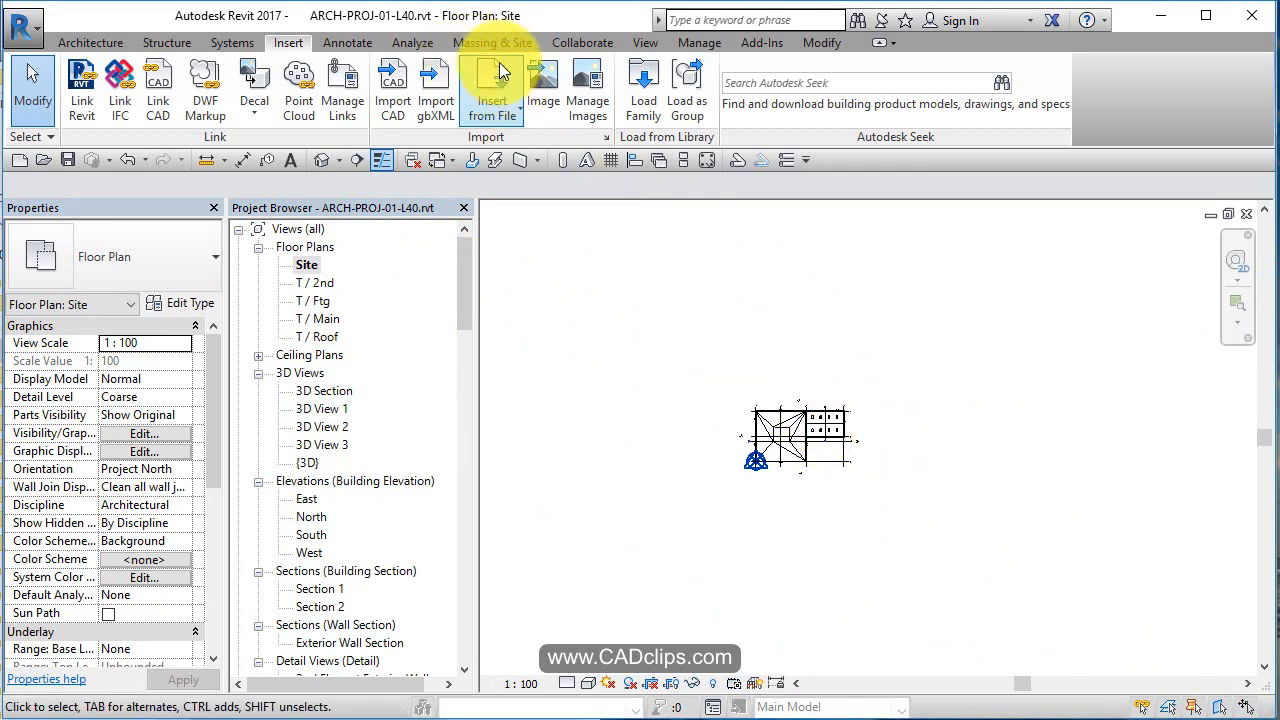
mouse_move(502, 76)
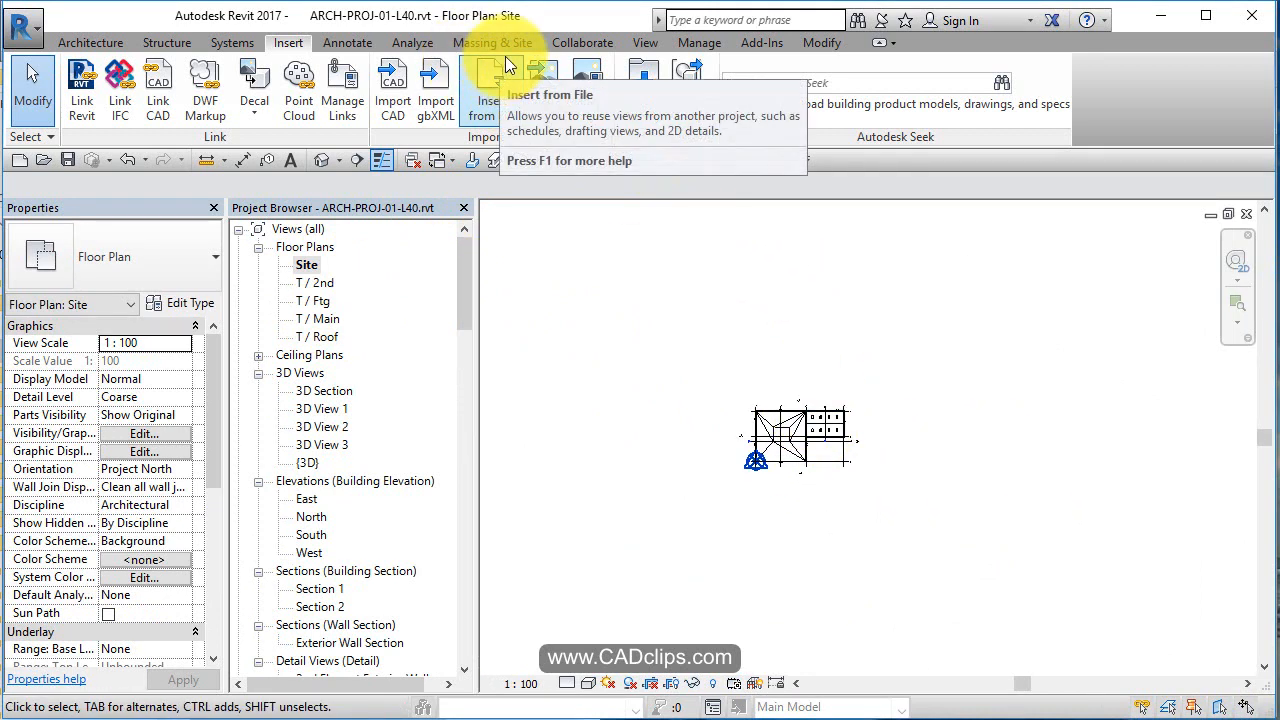
mouse_move(530, 80)
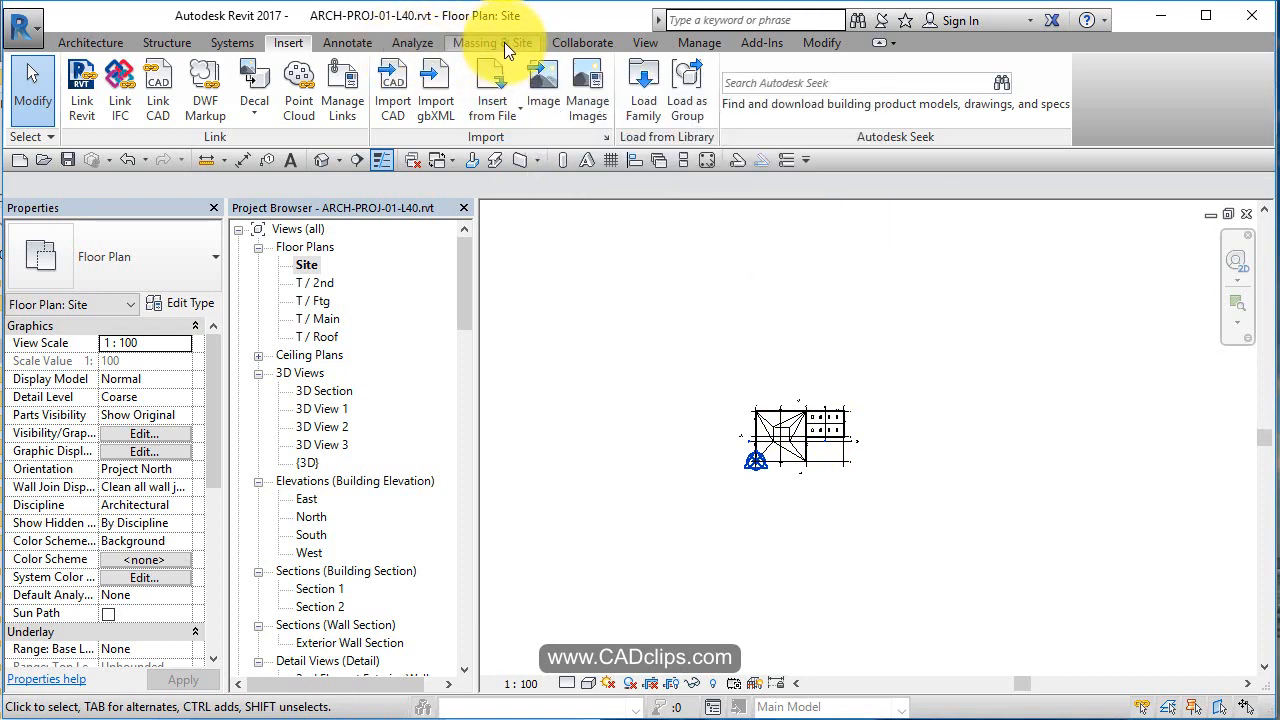
click(492, 42)
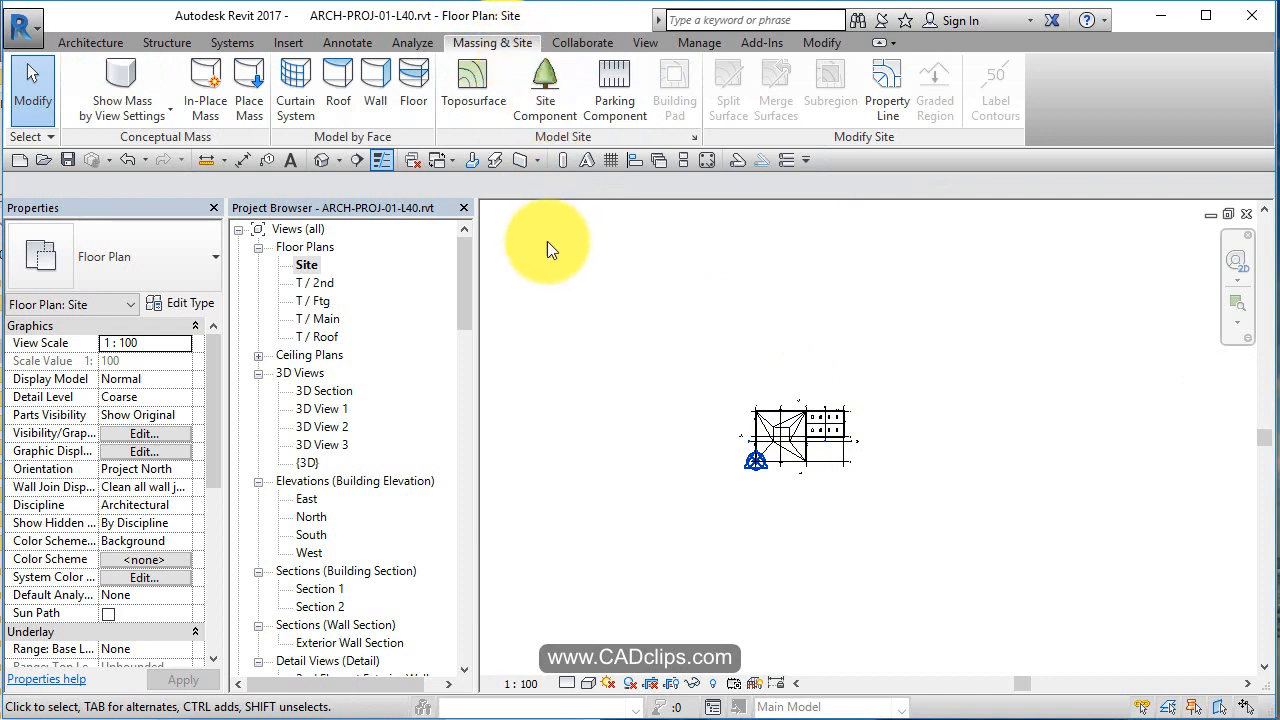
mouse_move(886, 90)
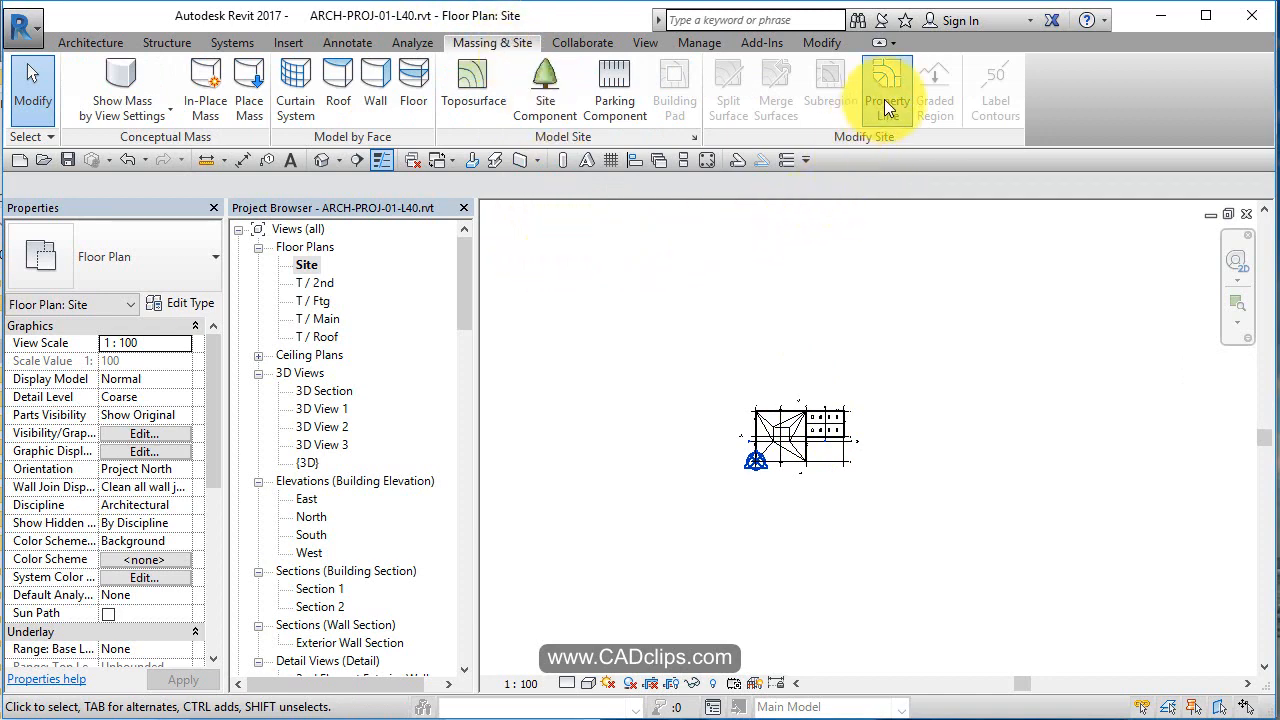
- Start a sketched property line and place the boundary's first corner near the building
click(884, 84)
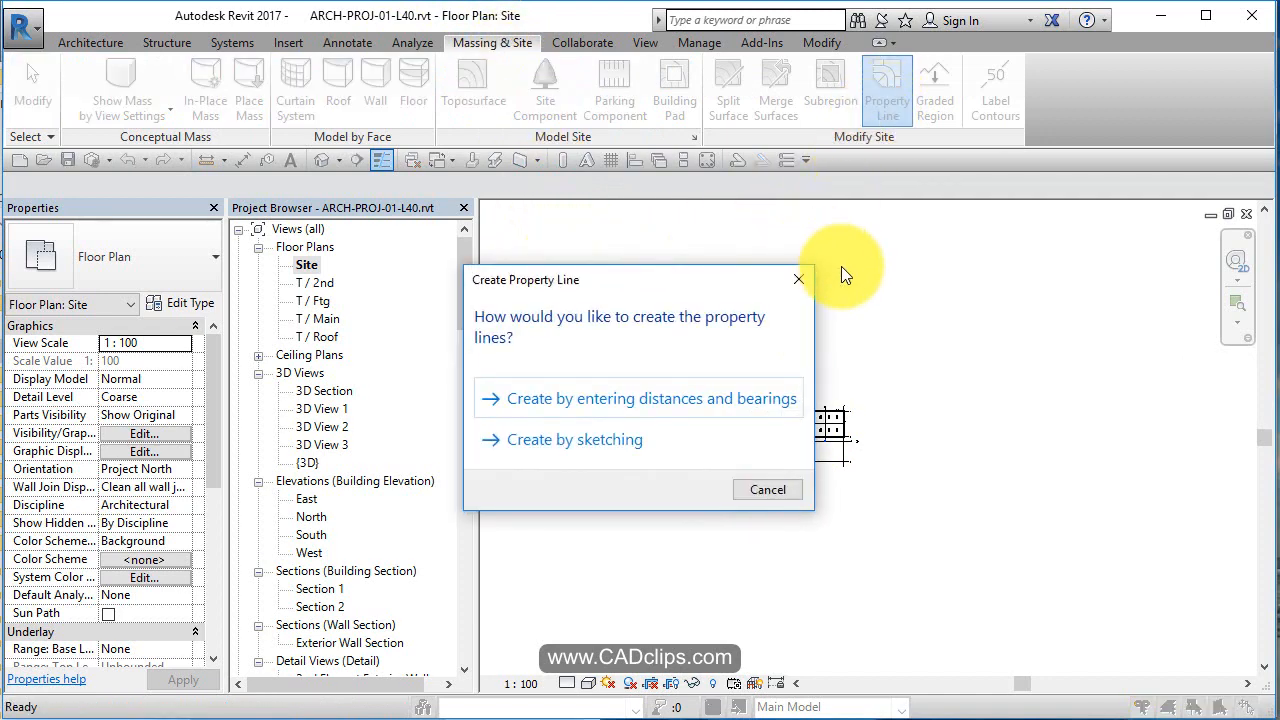
mouse_move(620, 388)
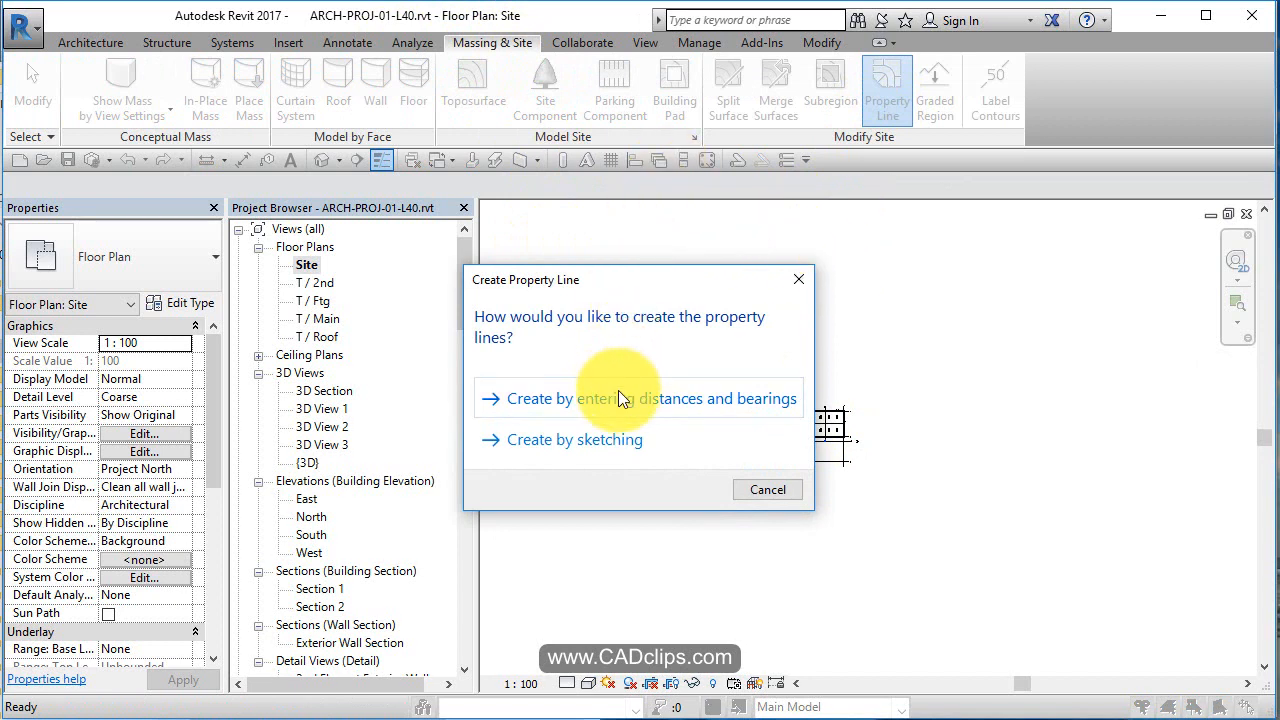
mouse_move(576, 414)
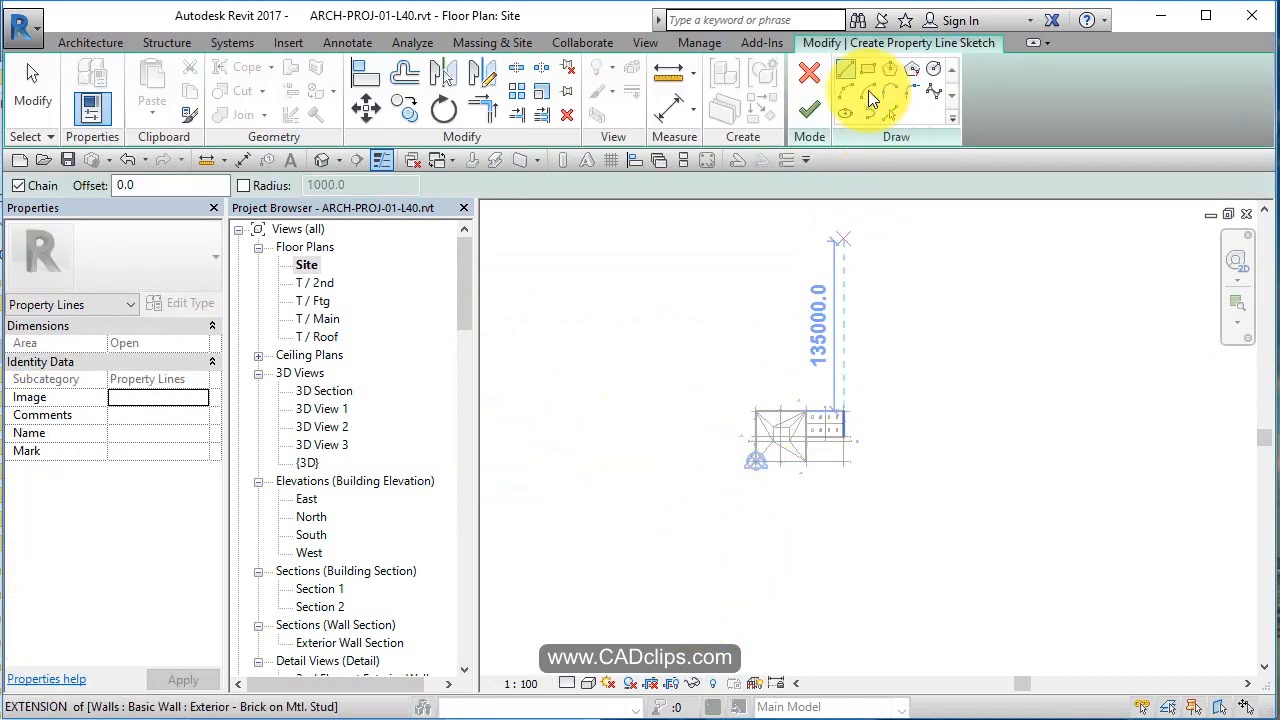
click(846, 68)
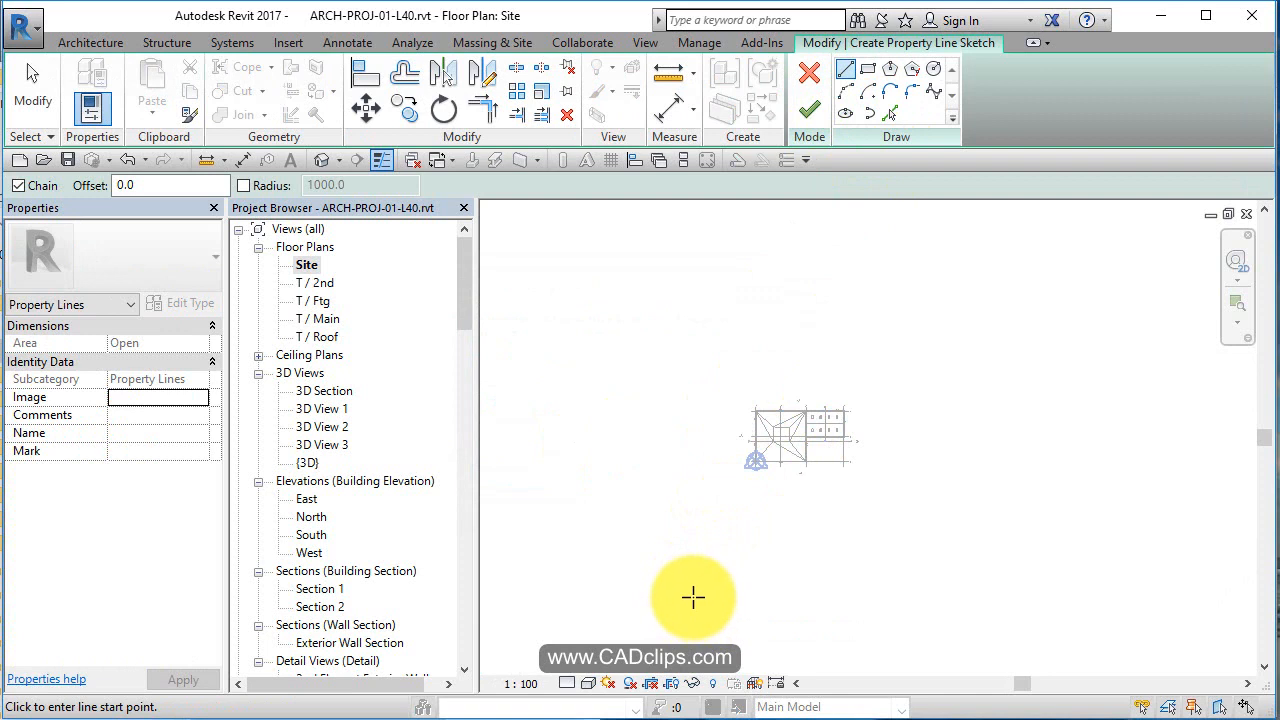
click(692, 596)
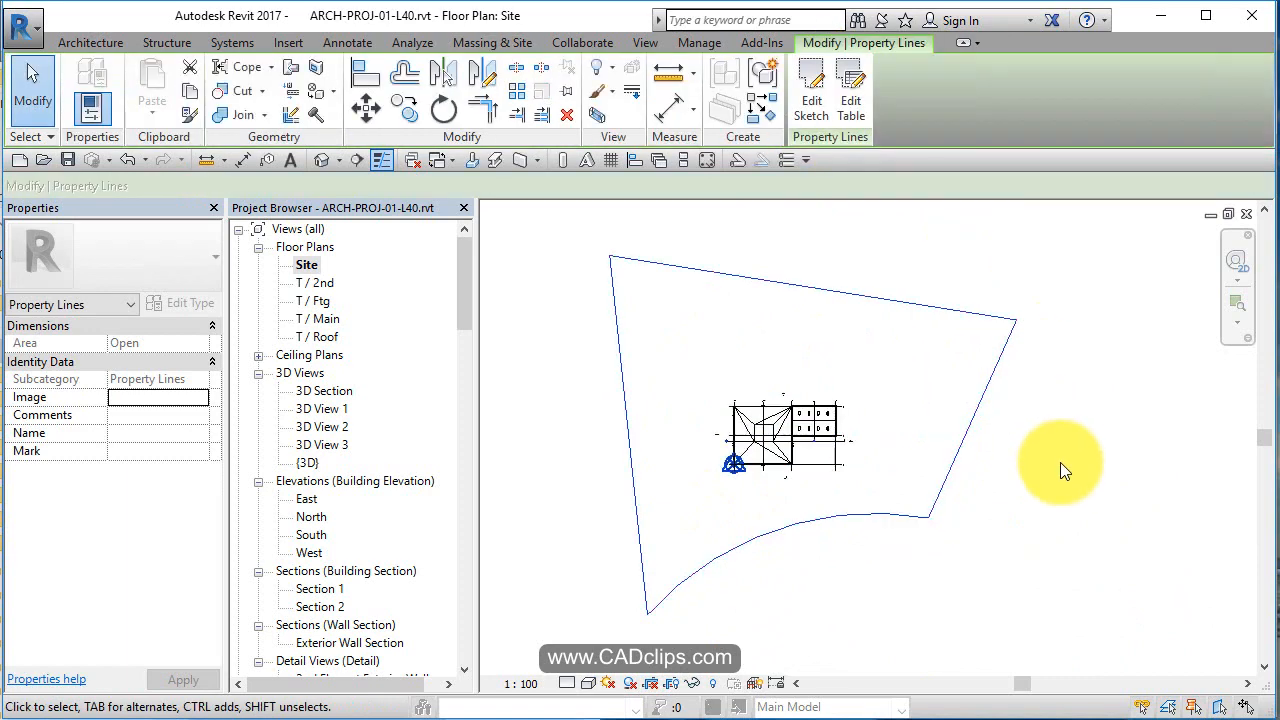
- Set the Site plan's view scale to 1:500 so property lines display dashed
click(492, 42)
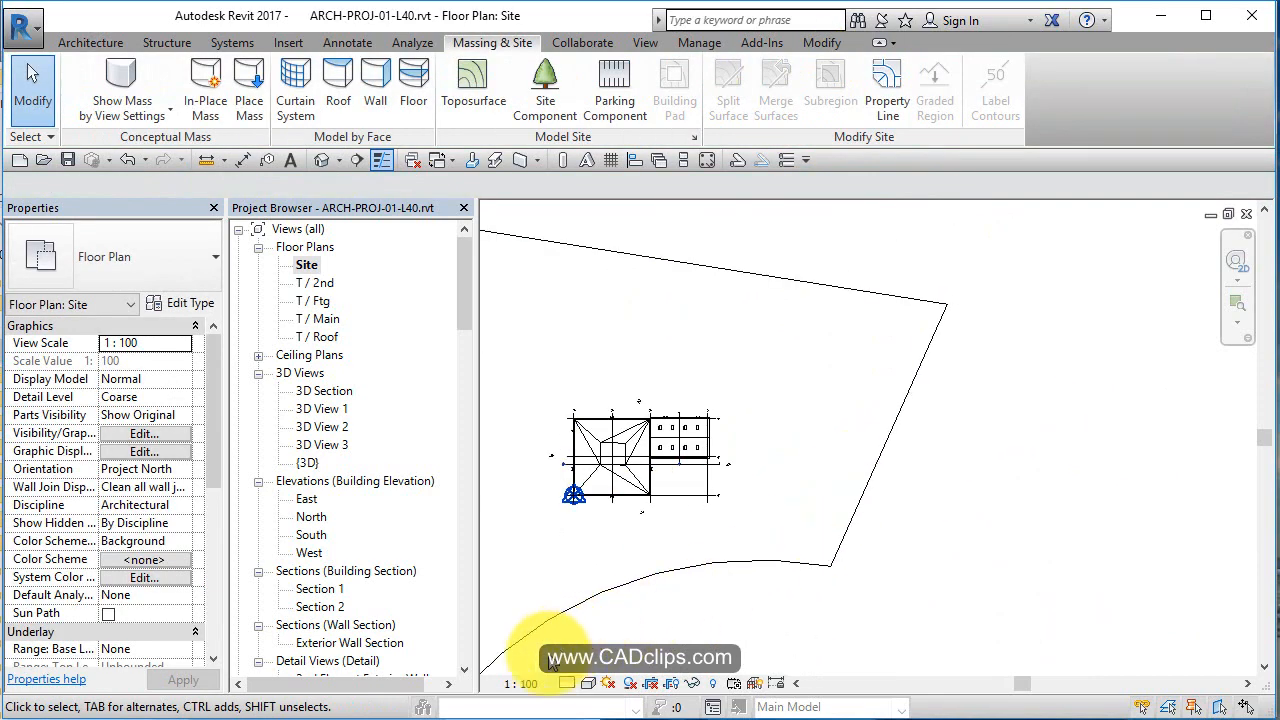
click(520, 684)
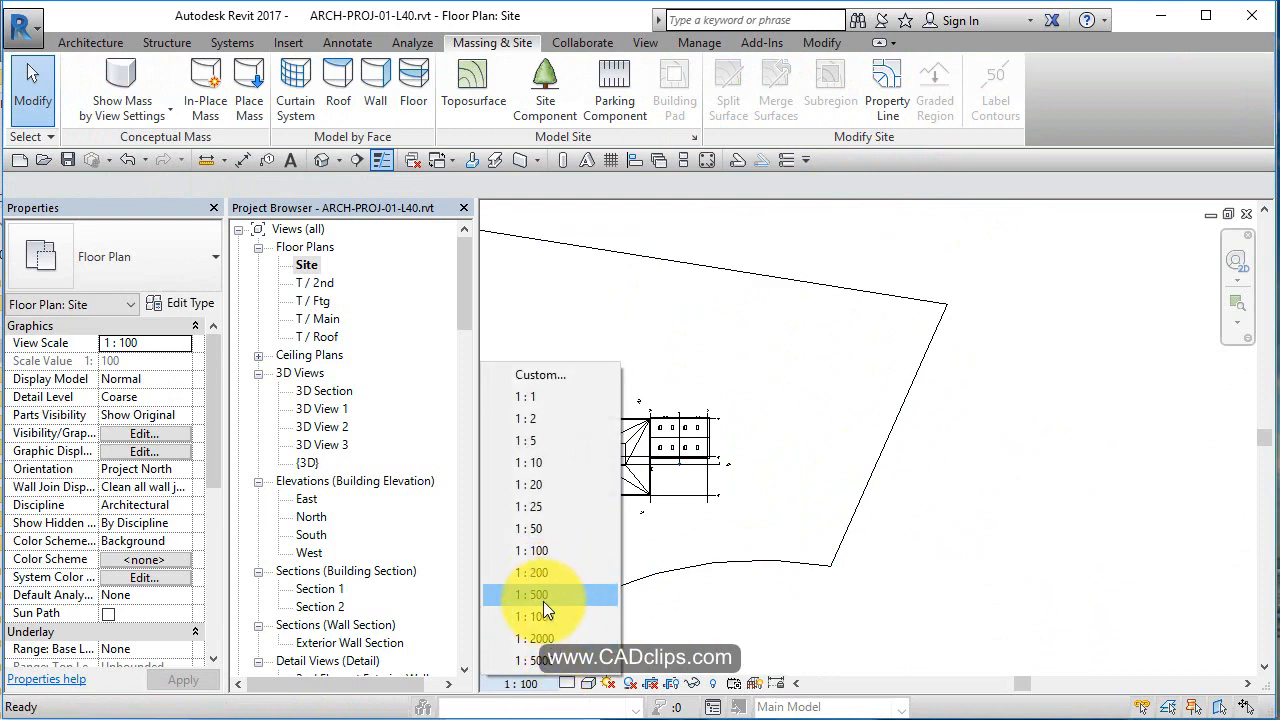
click(532, 596)
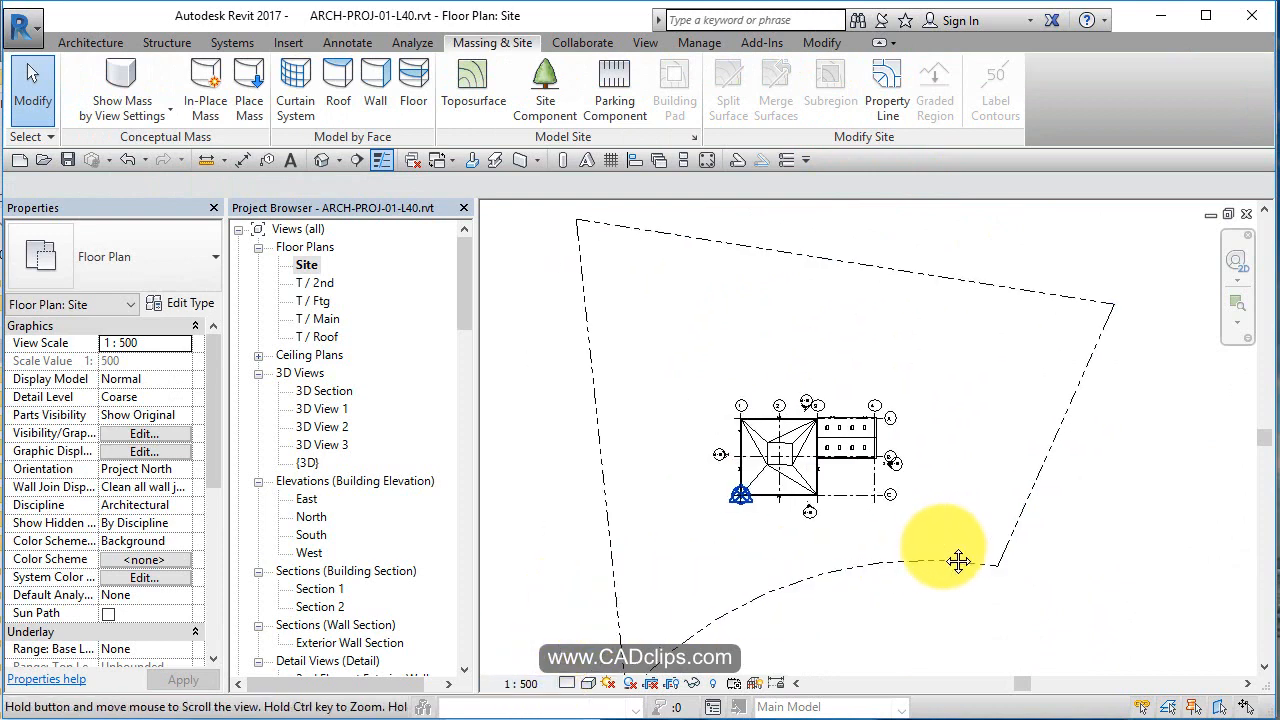
click(958, 562)
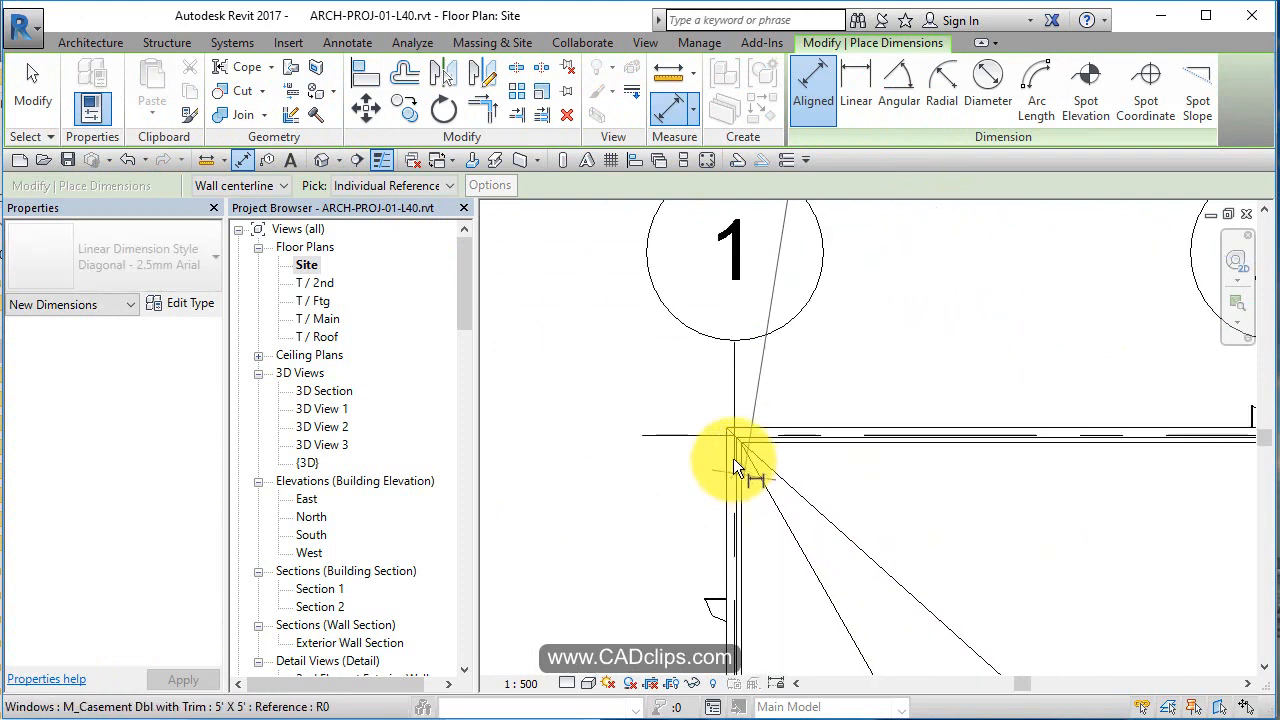
mouse_move(740, 444)
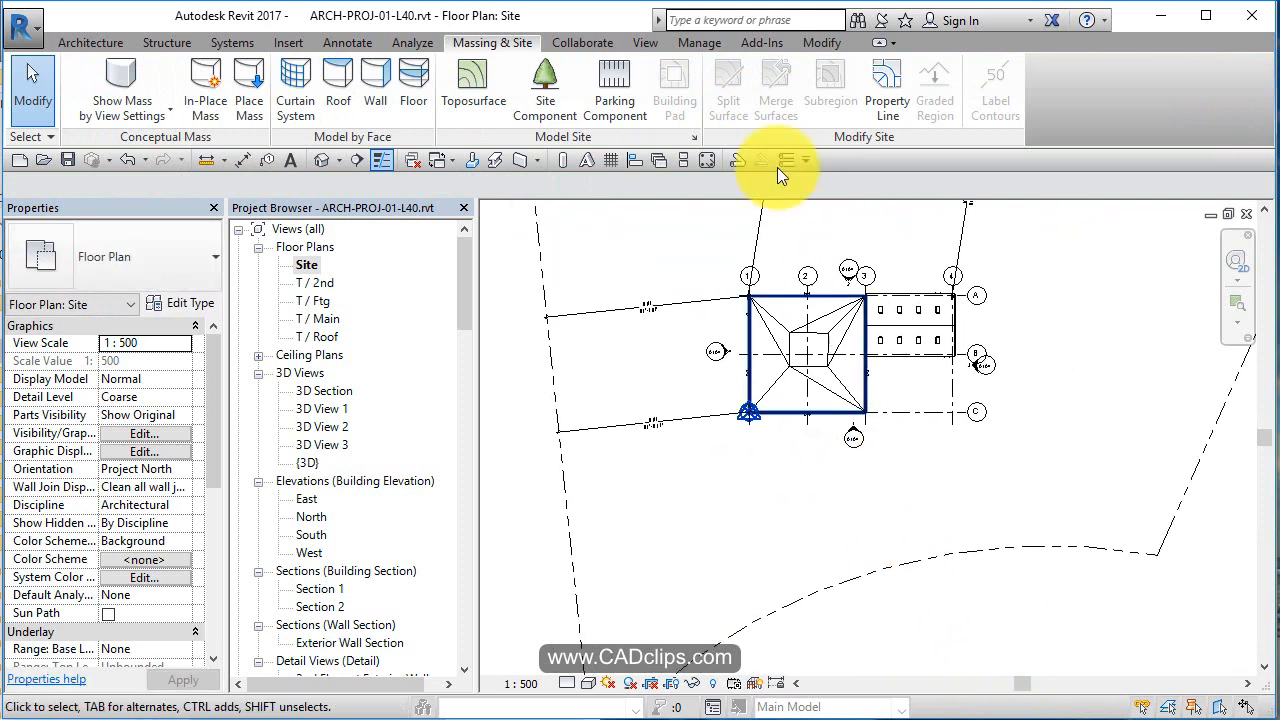
- Add aligned dimensions from the building walls out to the property lines
click(88, 42)
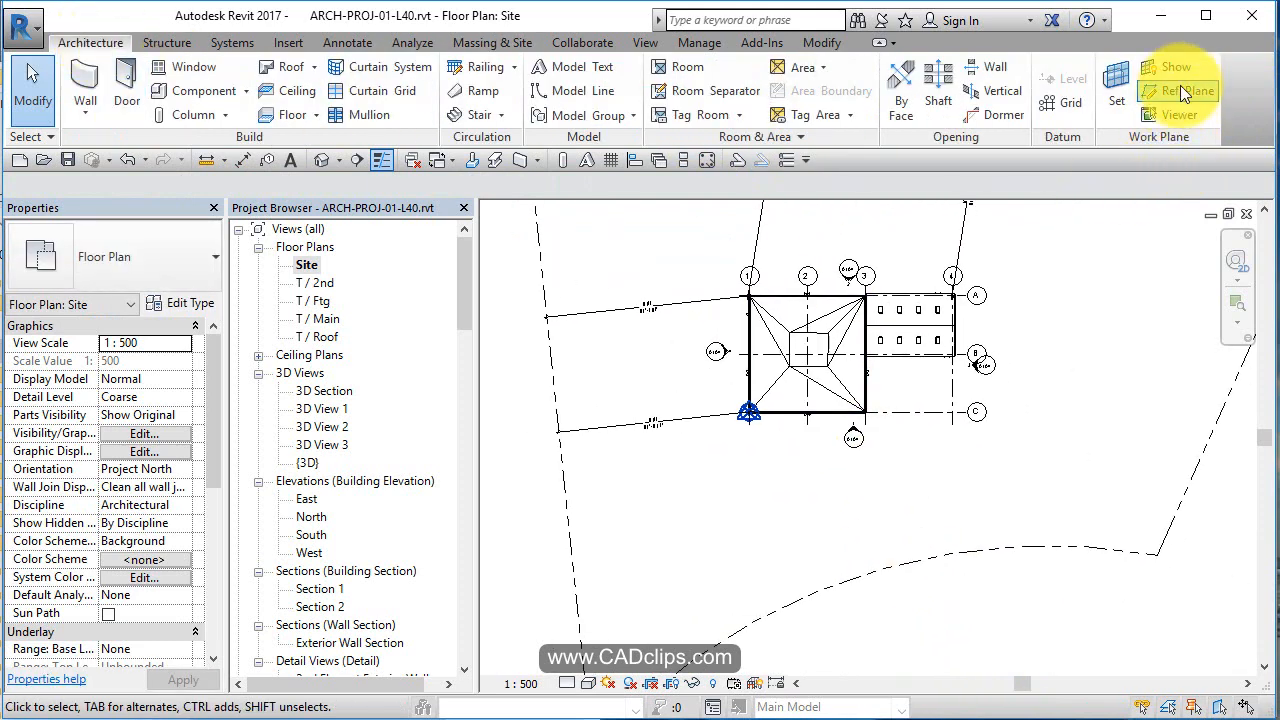
click(1188, 92)
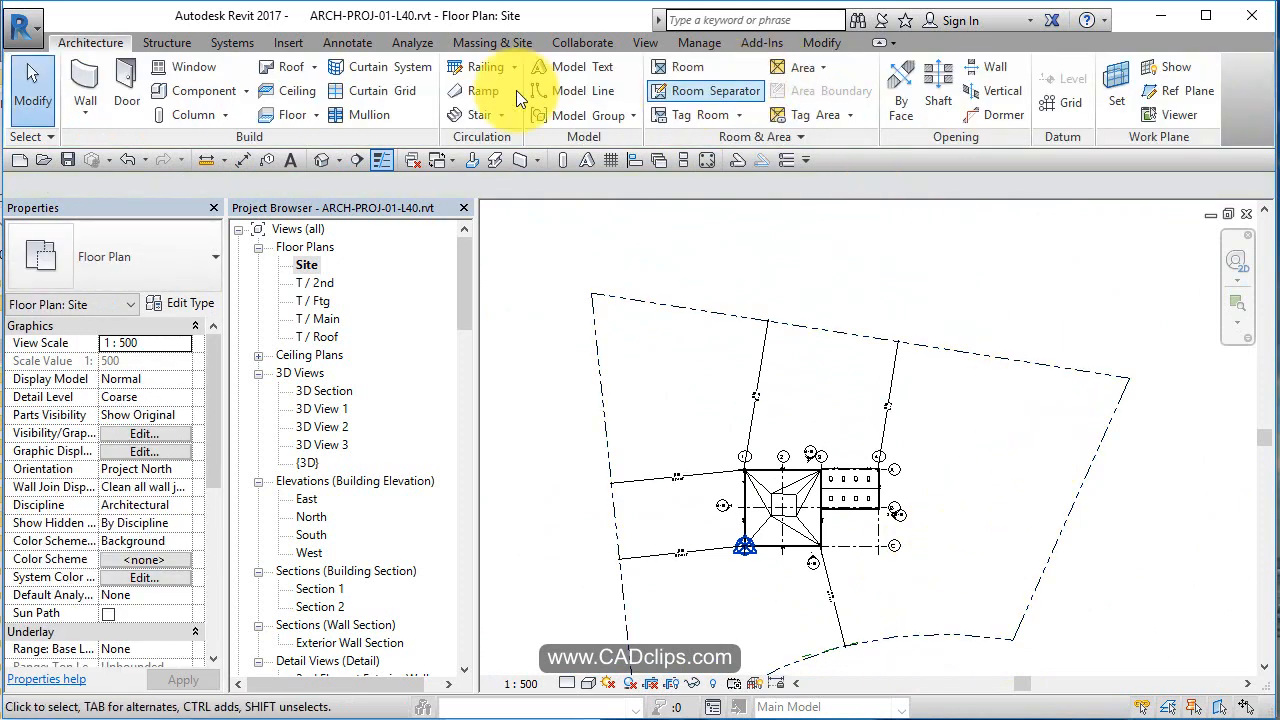
- Start Tag by Category on a property line segment, reaching the missing-tag prompt
click(348, 42)
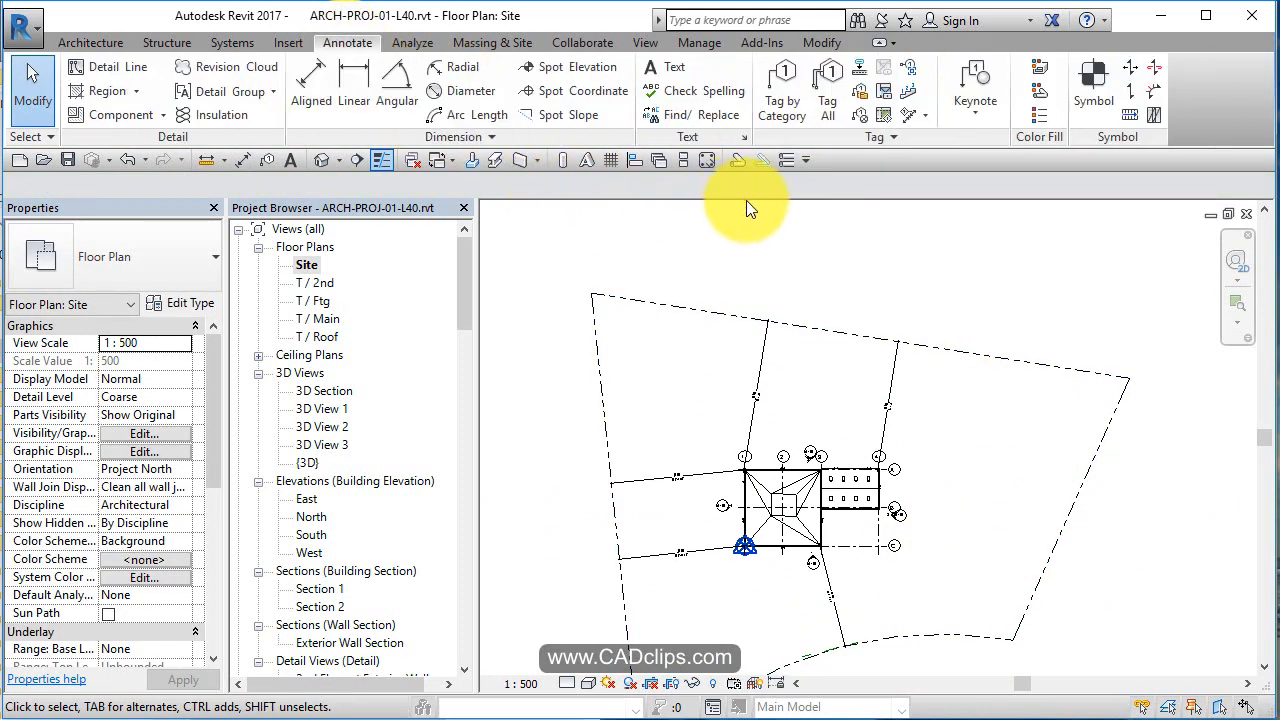
mouse_move(780, 90)
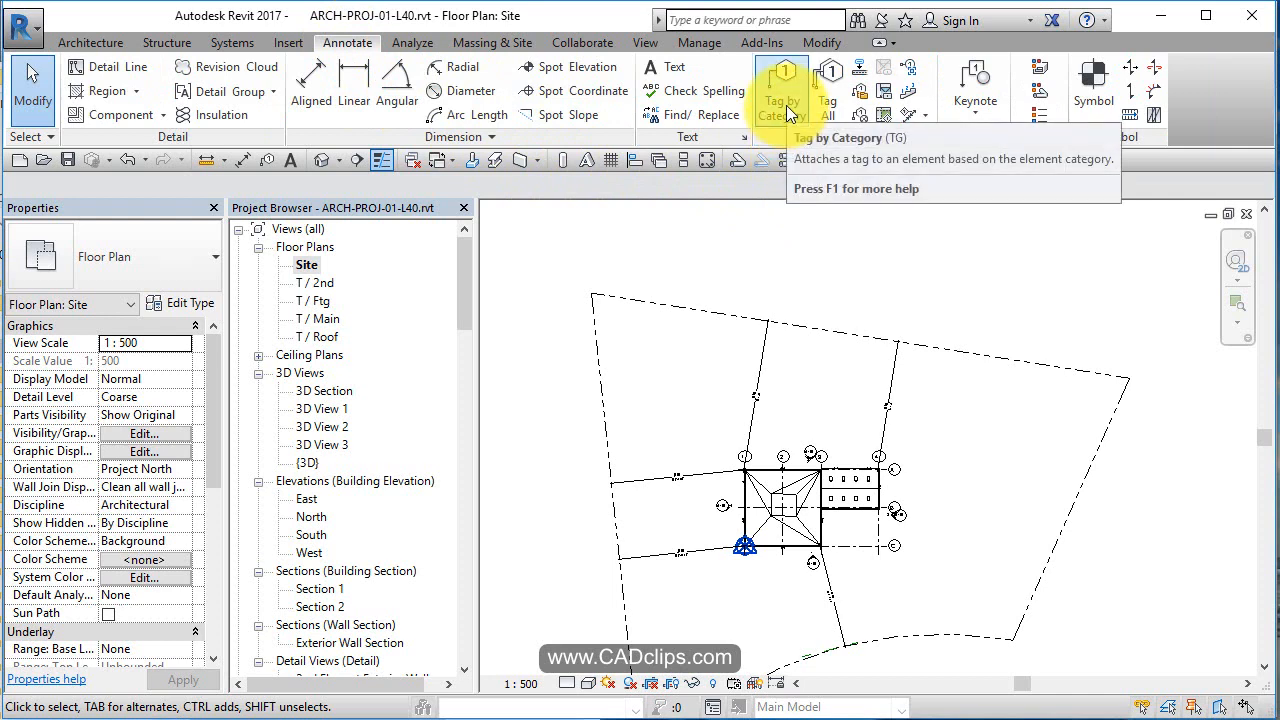
click(784, 90)
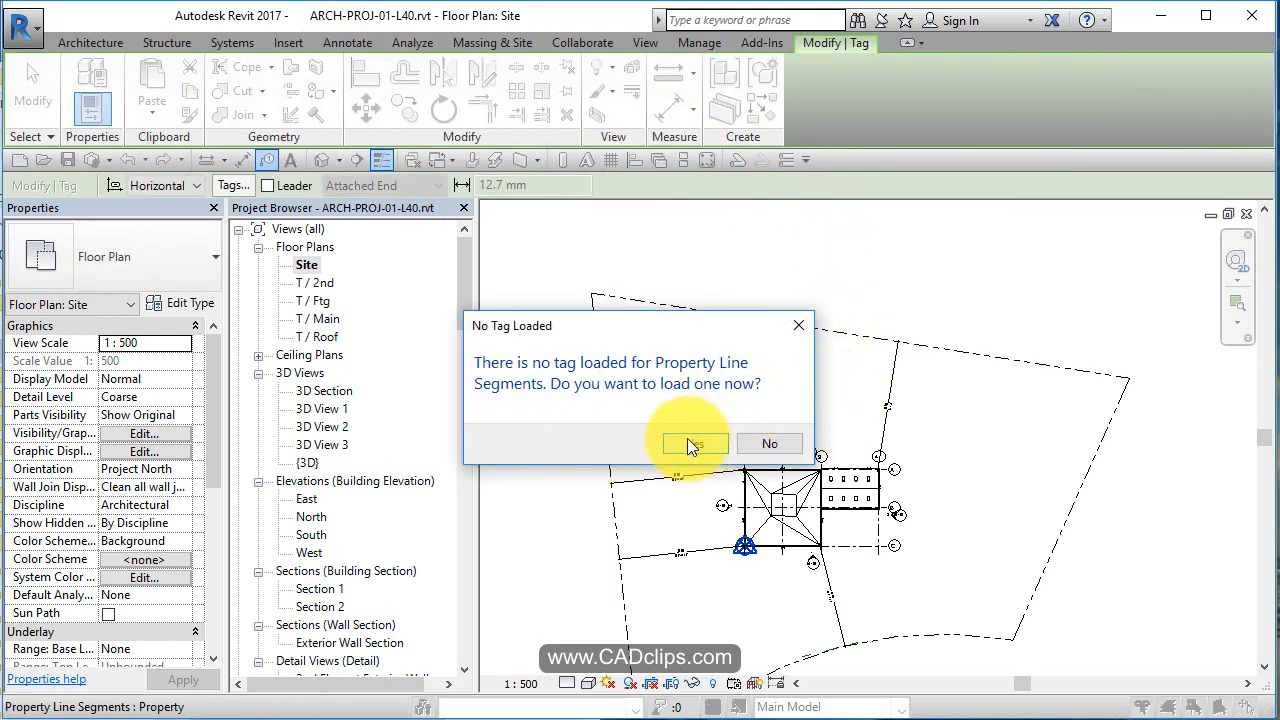
- Agree to load a tag and make a first attempt from the Civil annotations folder
click(692, 444)
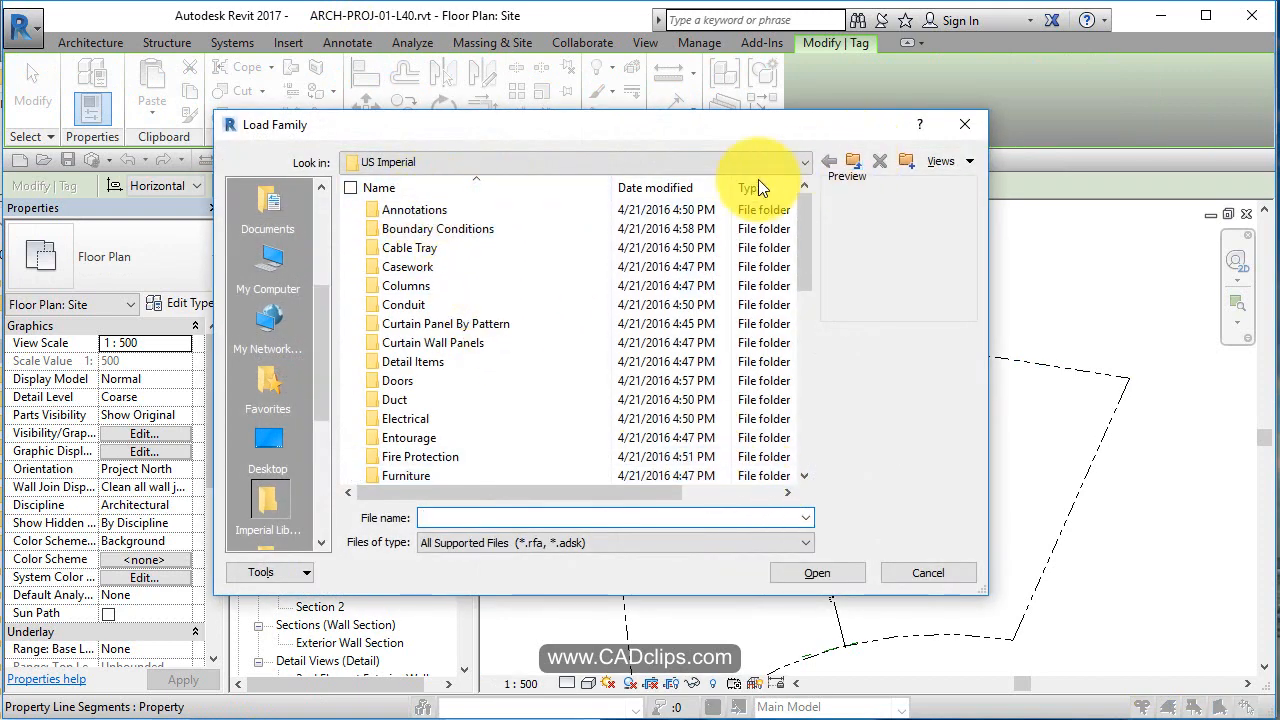
click(828, 160)
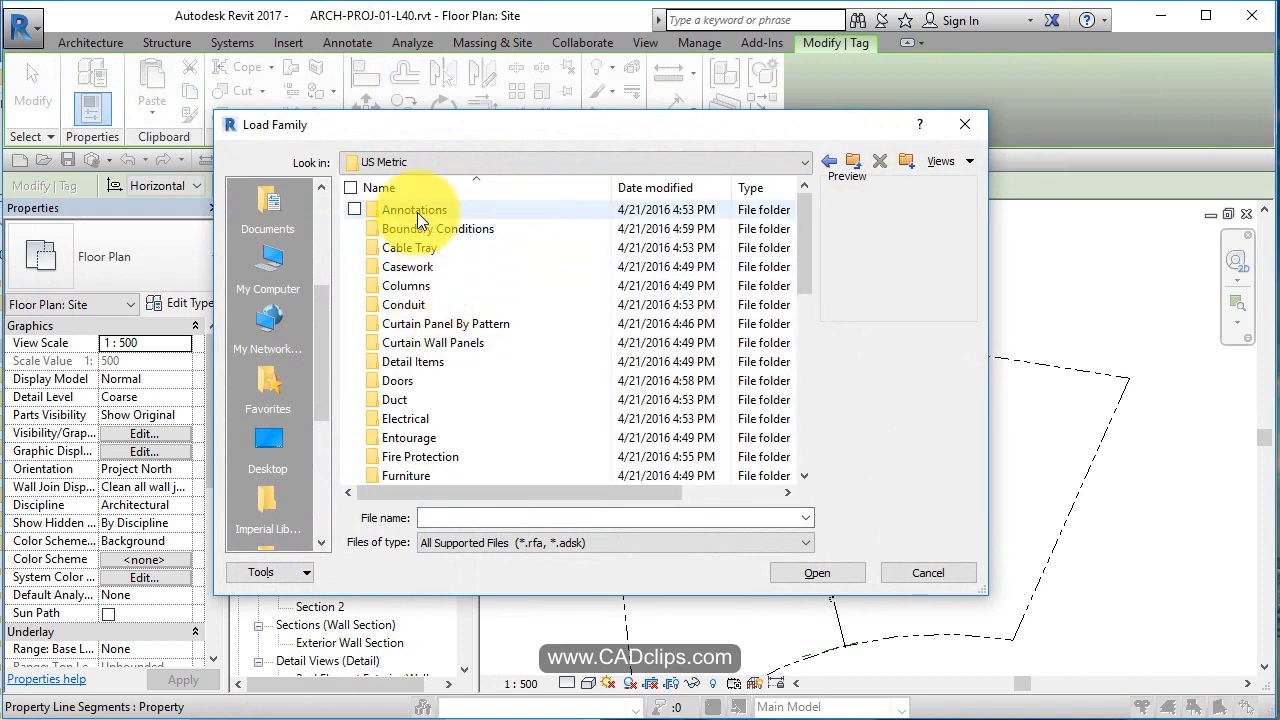
double_click(414, 210)
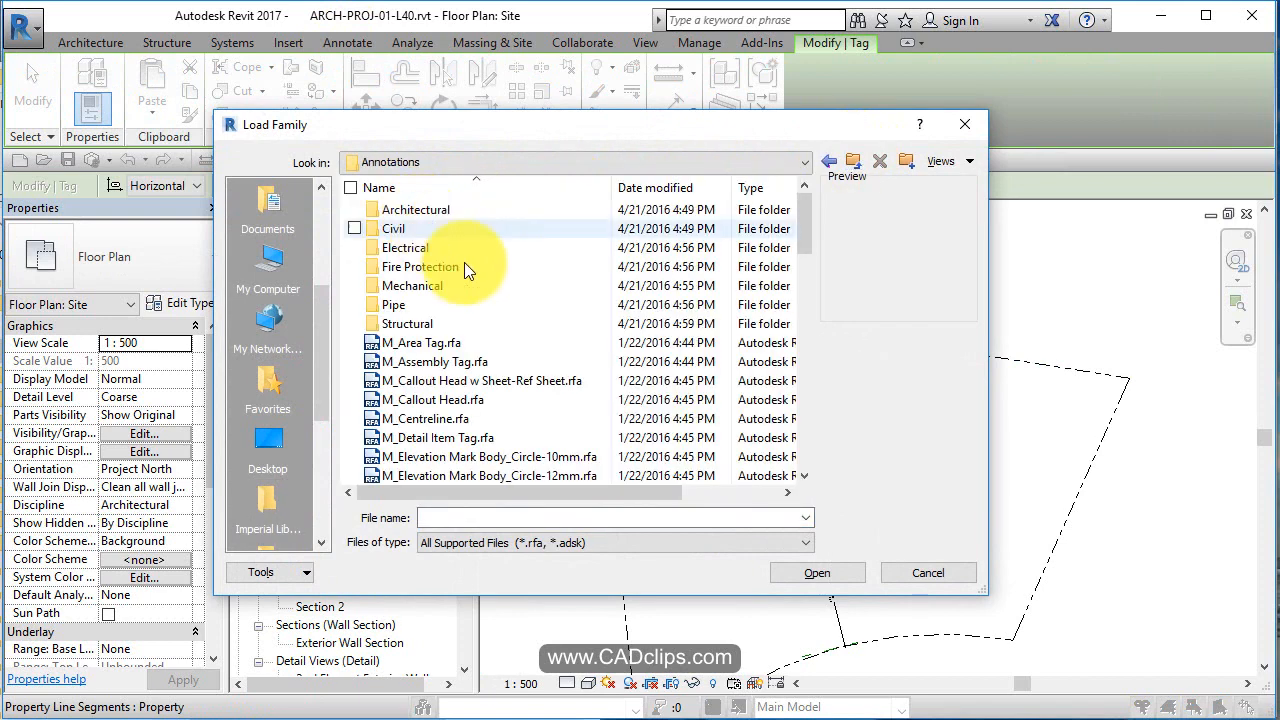
click(392, 228)
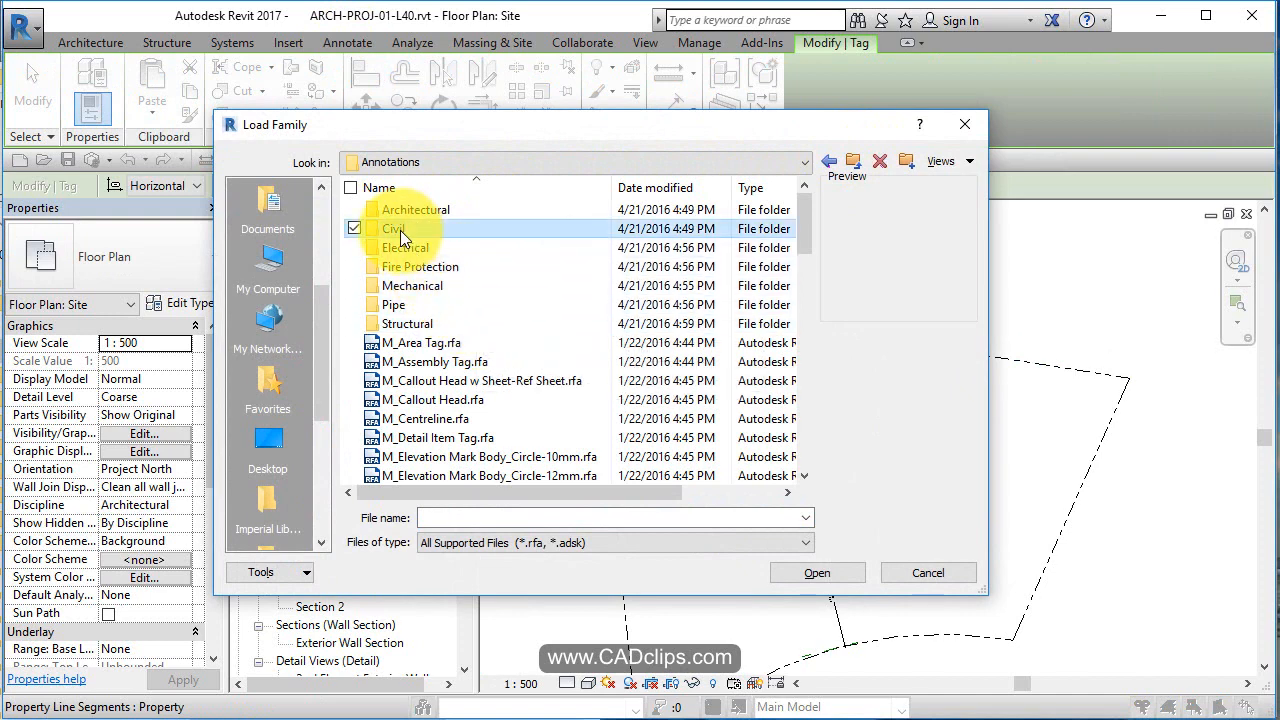
double_click(394, 228)
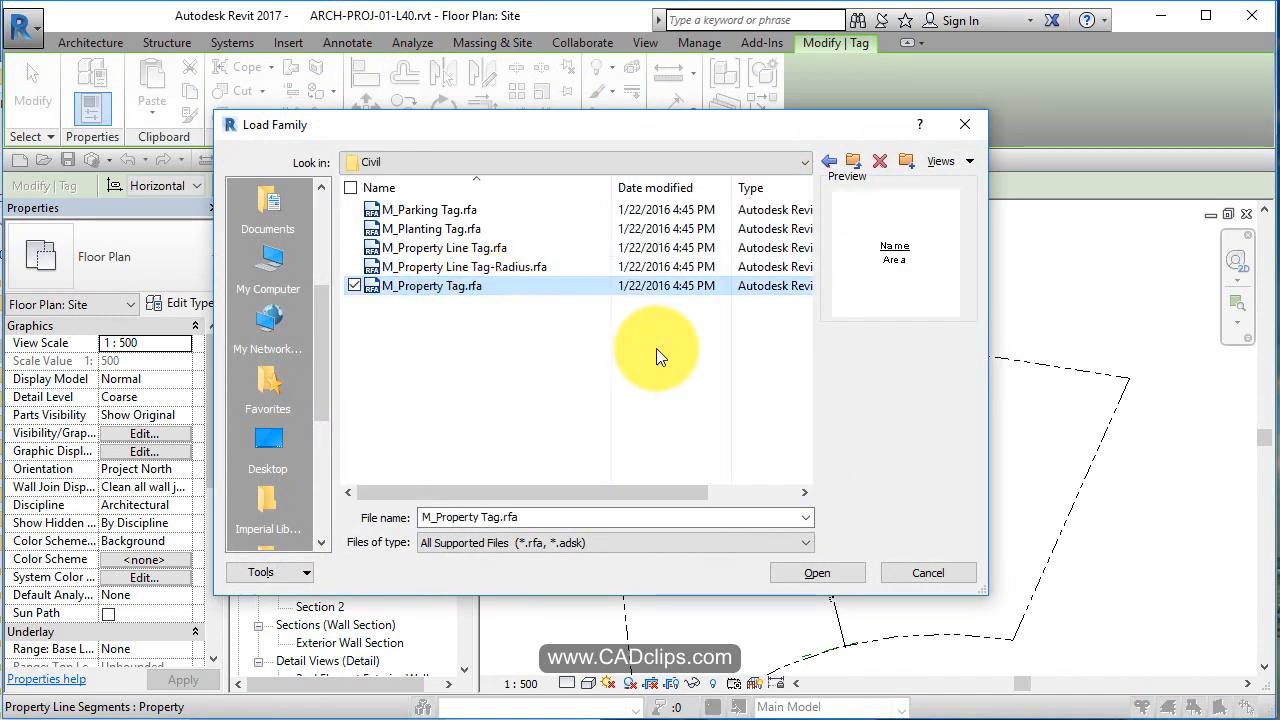
click(816, 572)
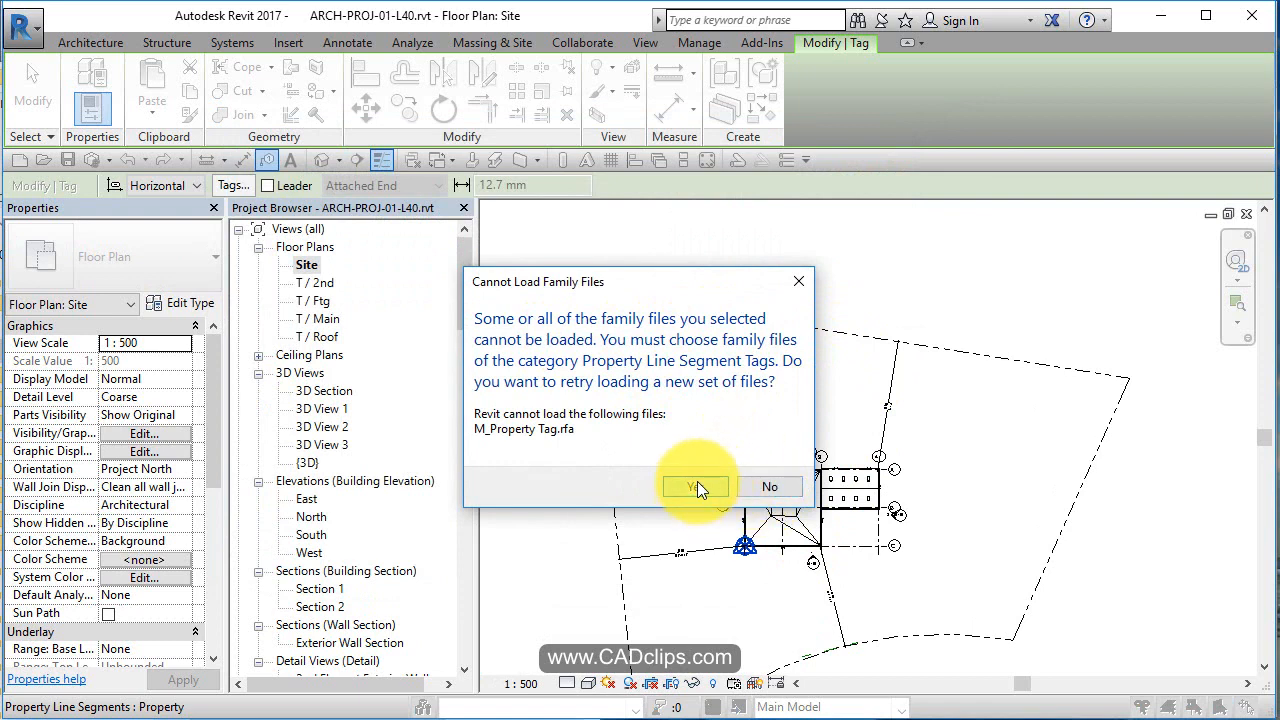
click(696, 486)
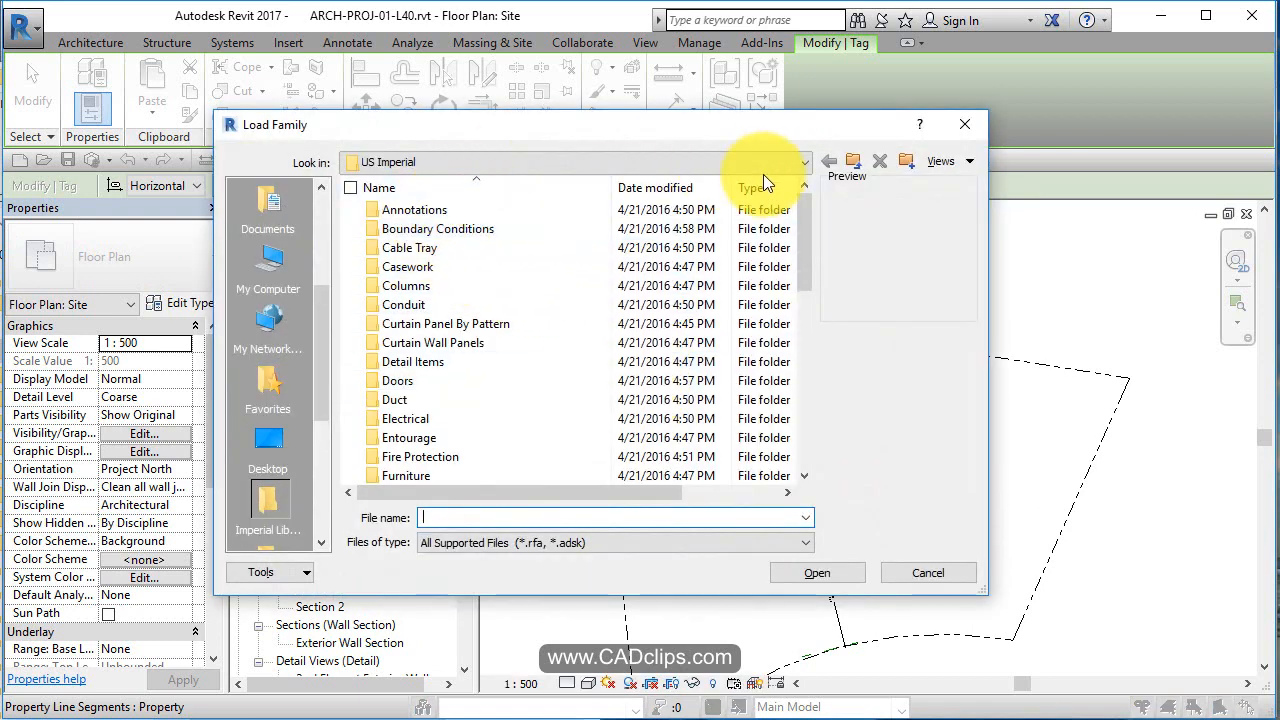
- Load M_Property Line Tag.rfa from US Metric > Annotations > Civil
click(828, 160)
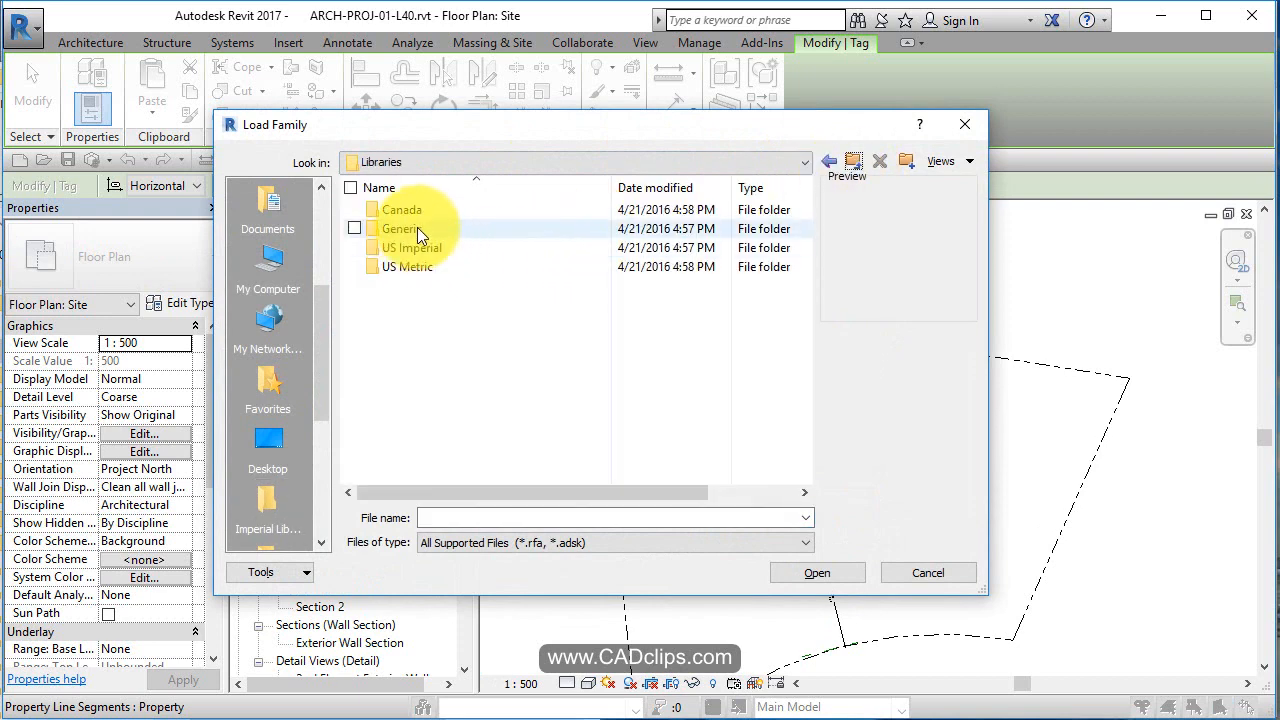
click(406, 266)
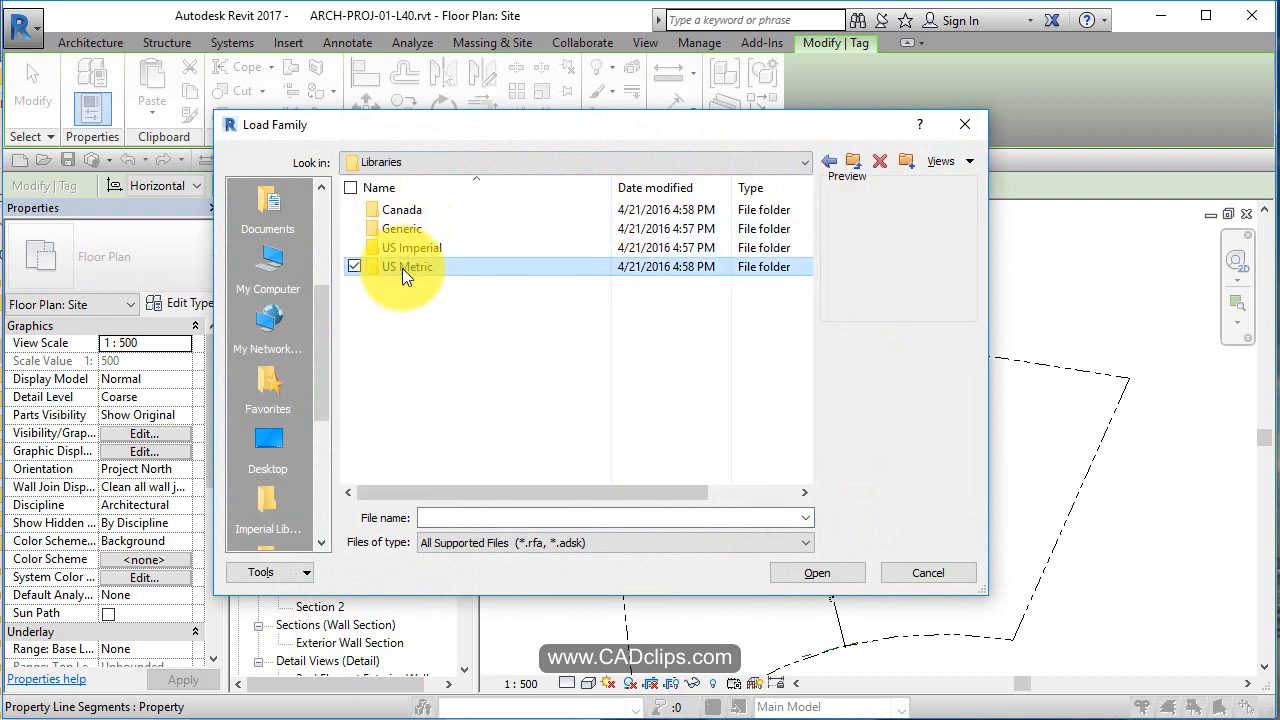
double_click(408, 266)
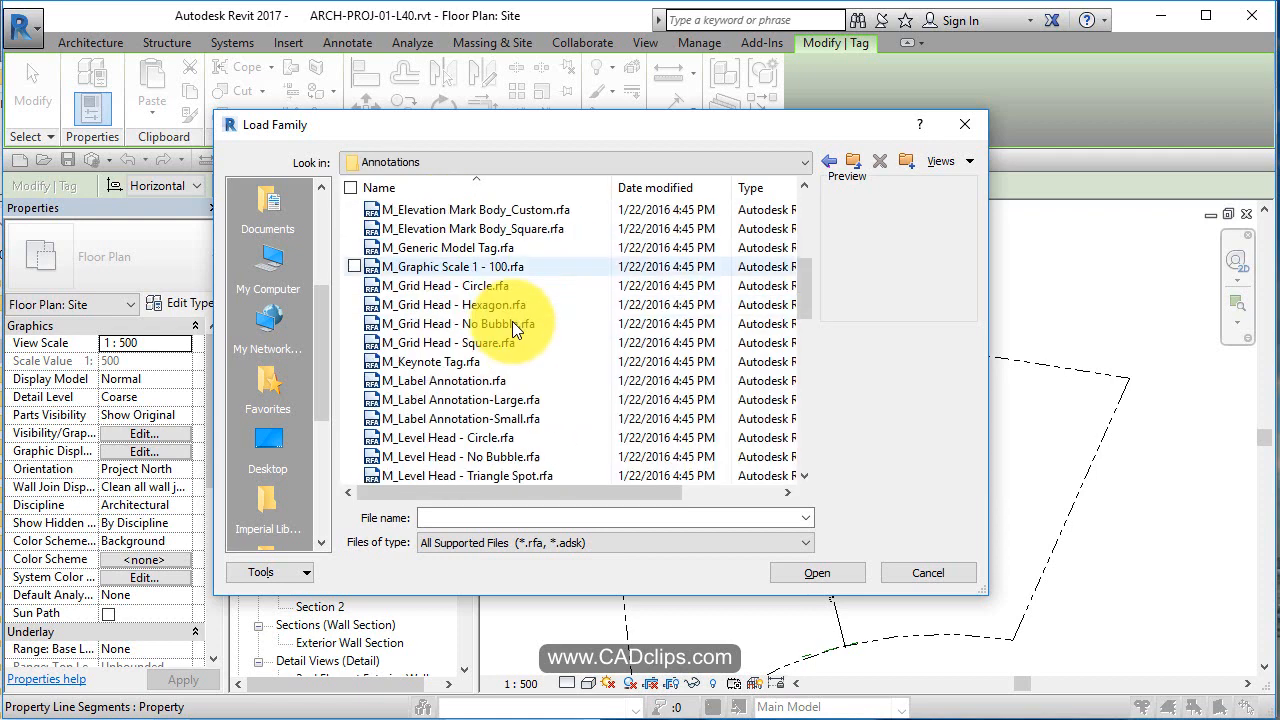
scroll(down, 3)
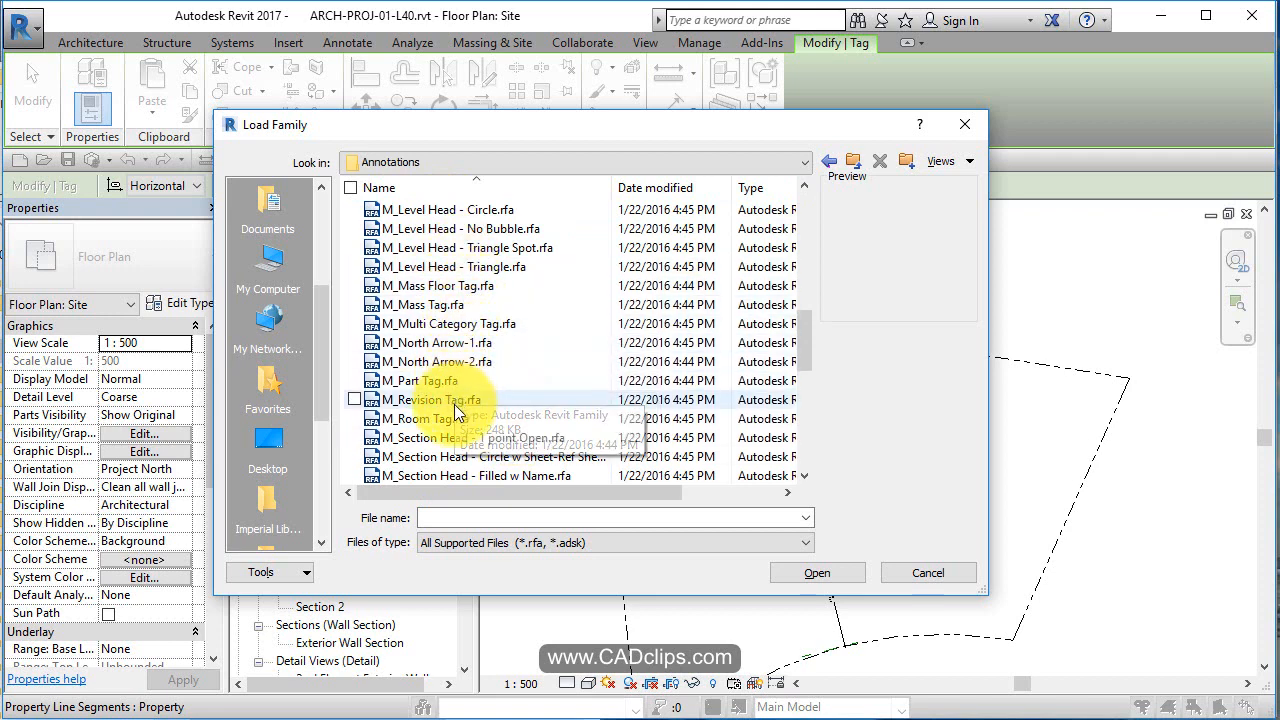
scroll(down, 3)
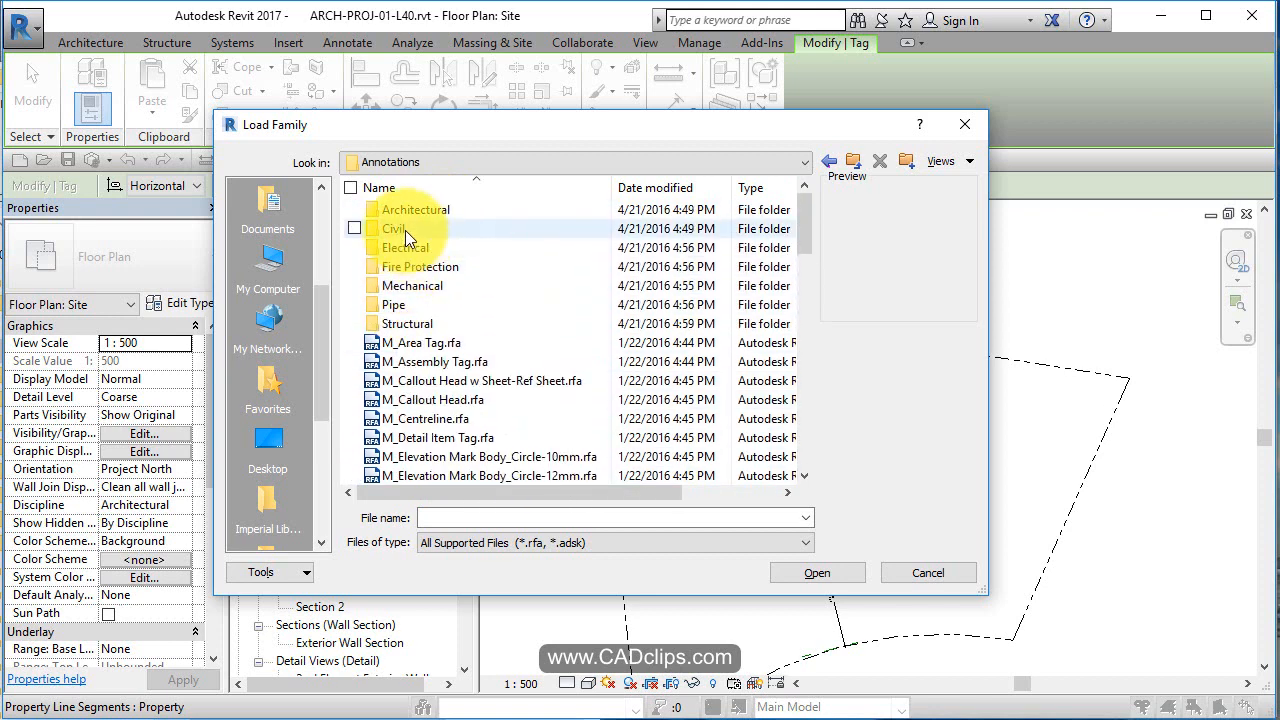
double_click(392, 228)
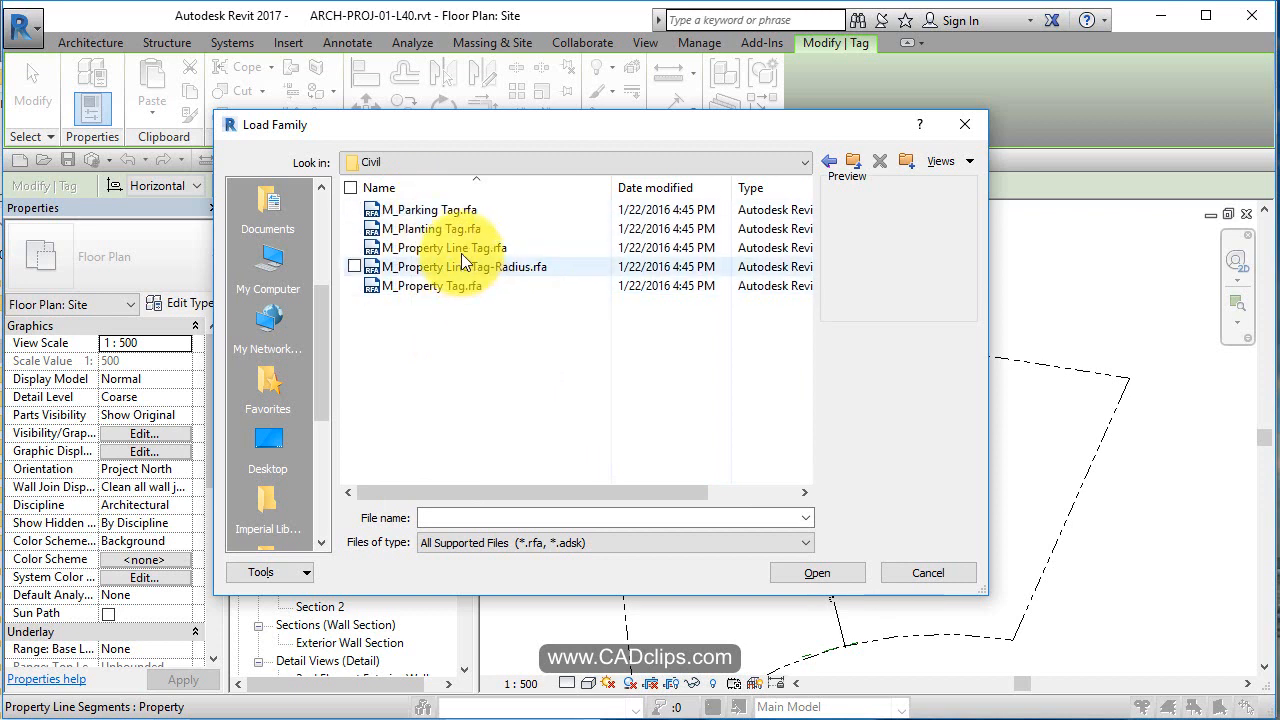
click(444, 248)
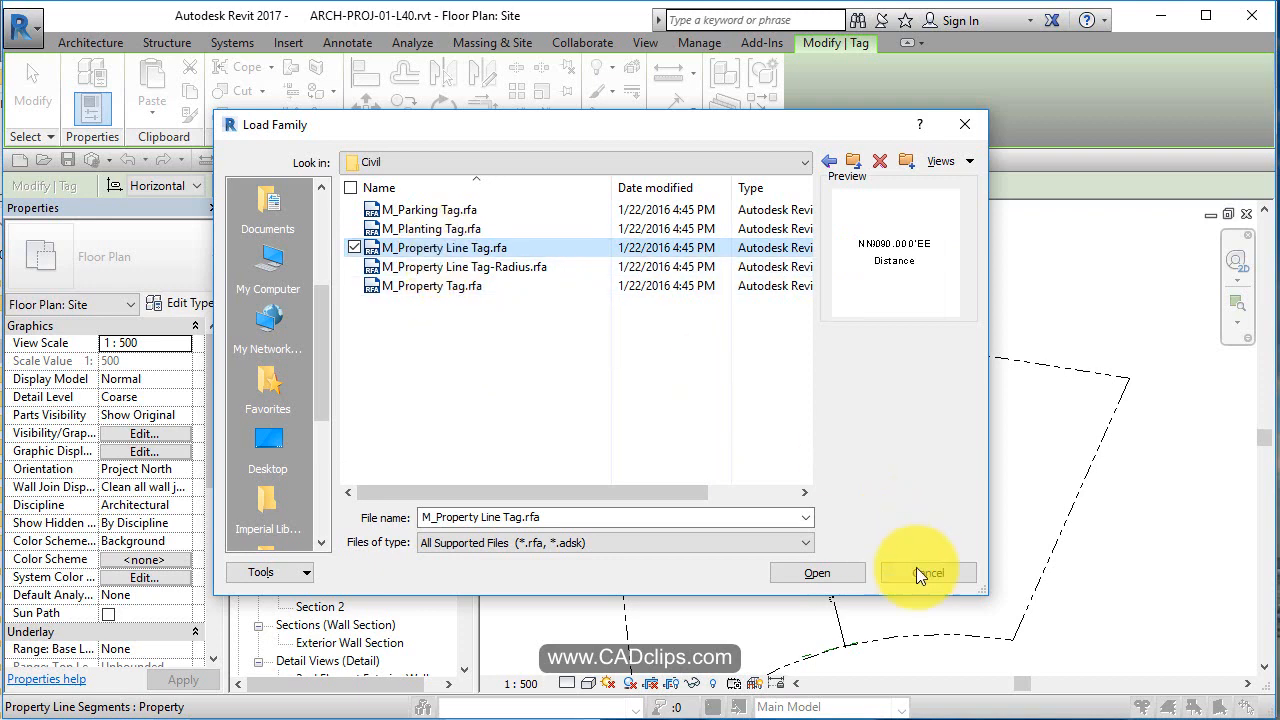
click(926, 572)
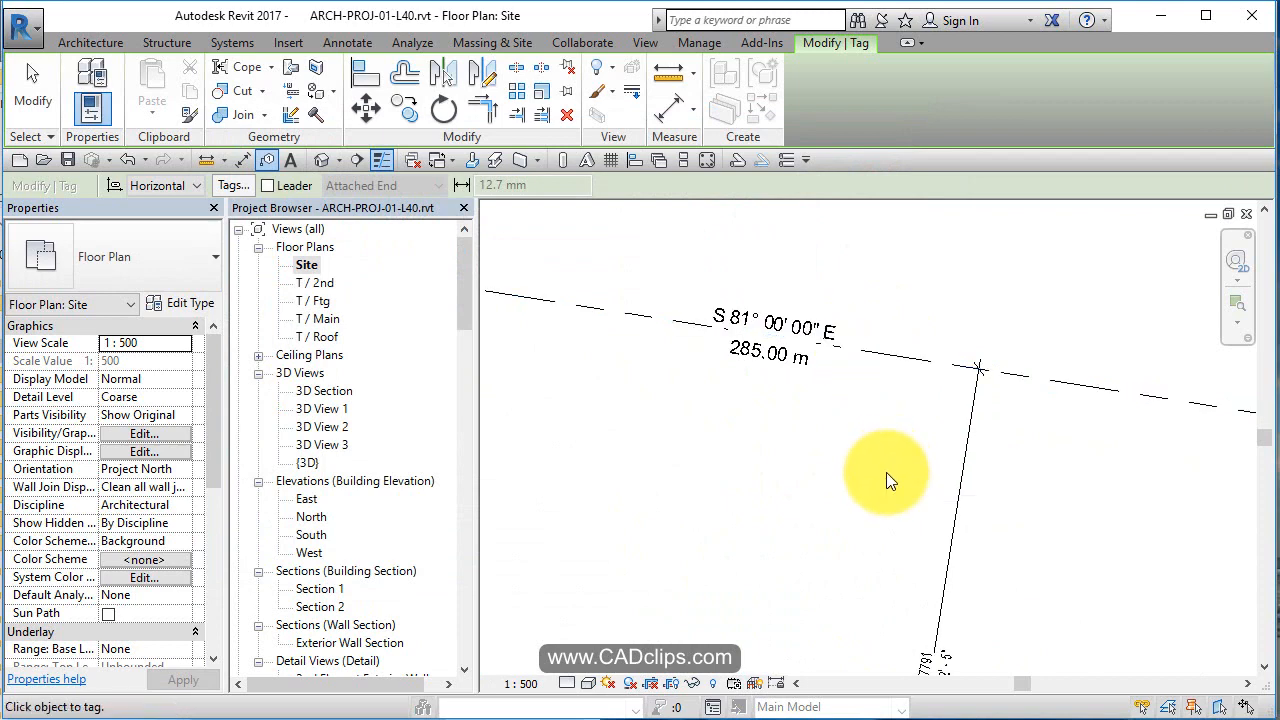
mouse_move(820, 470)
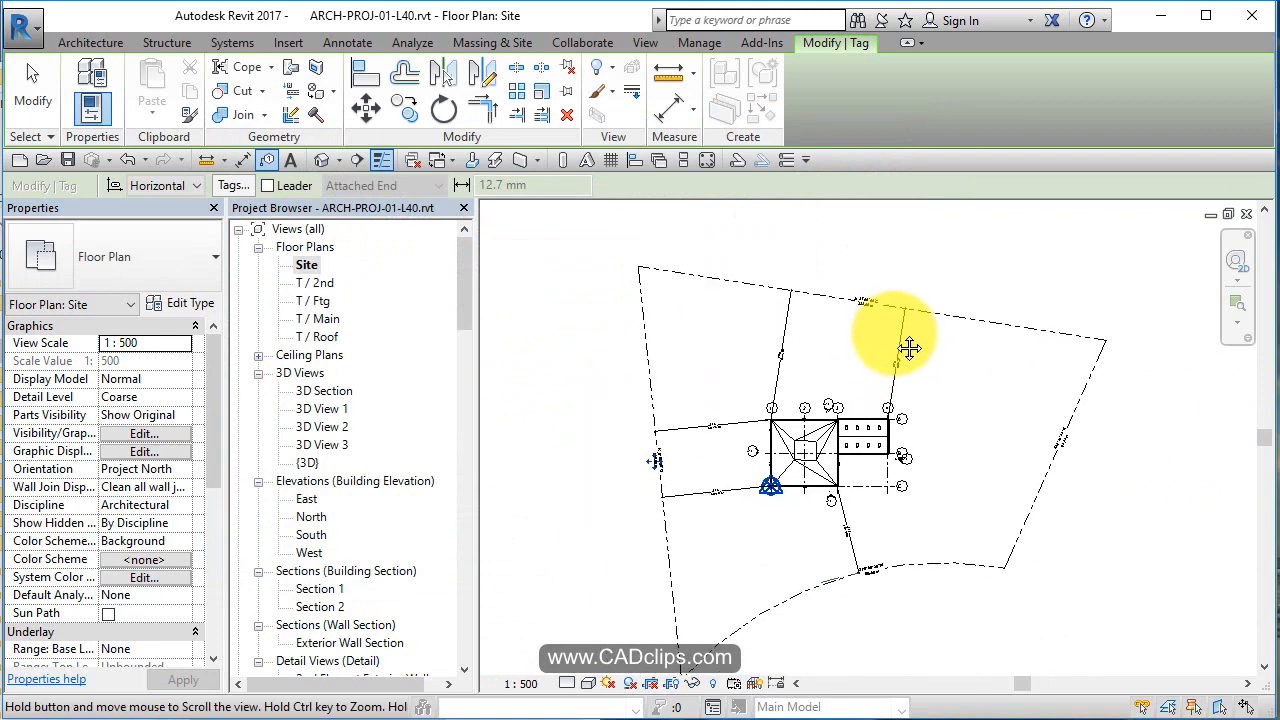
- Tag the remaining property line segments with bearing and distance
click(348, 42)
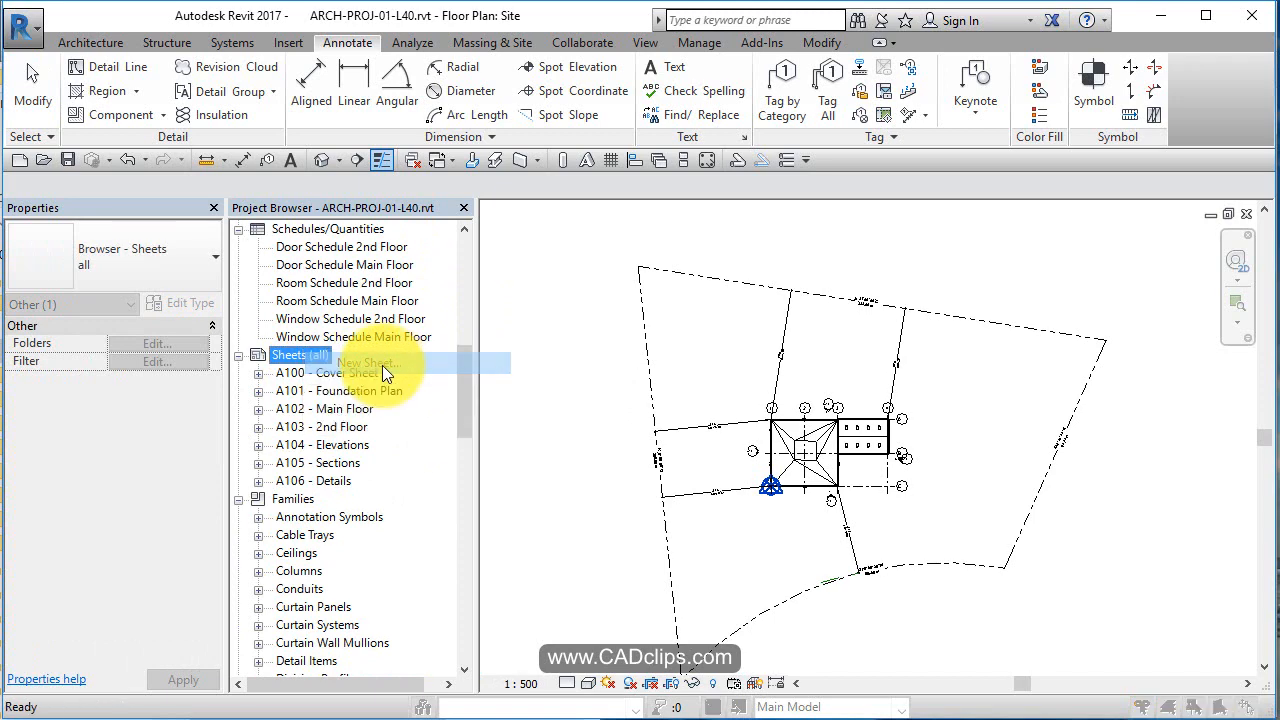
- Create a new A0 metric sheet A107 and name it Site Plan
click(372, 362)
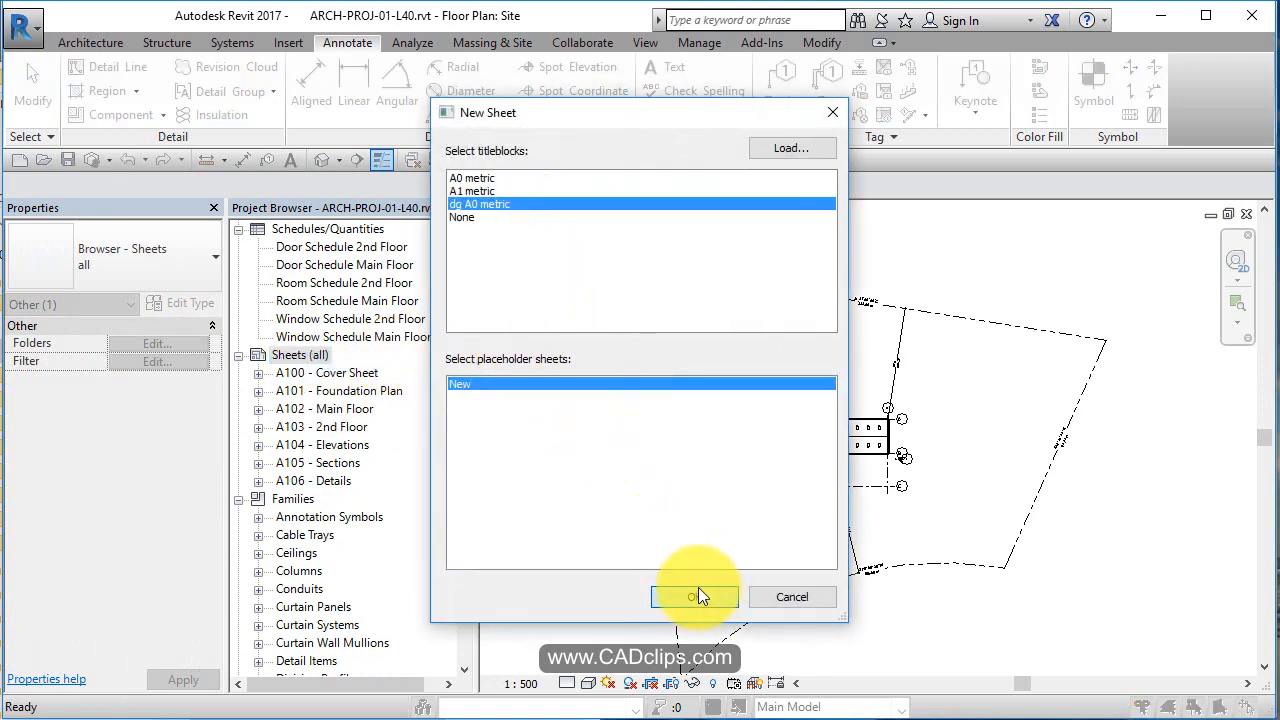
click(694, 596)
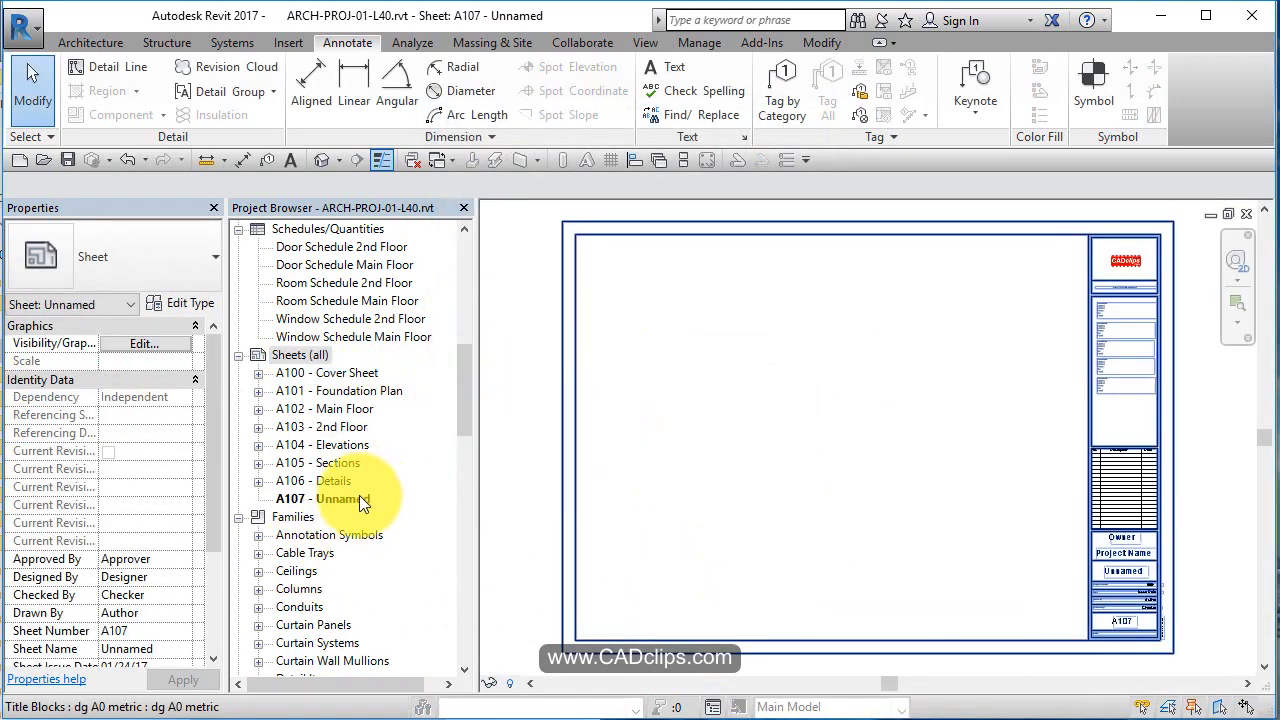
double_click(336, 498)
text(Site Plan)
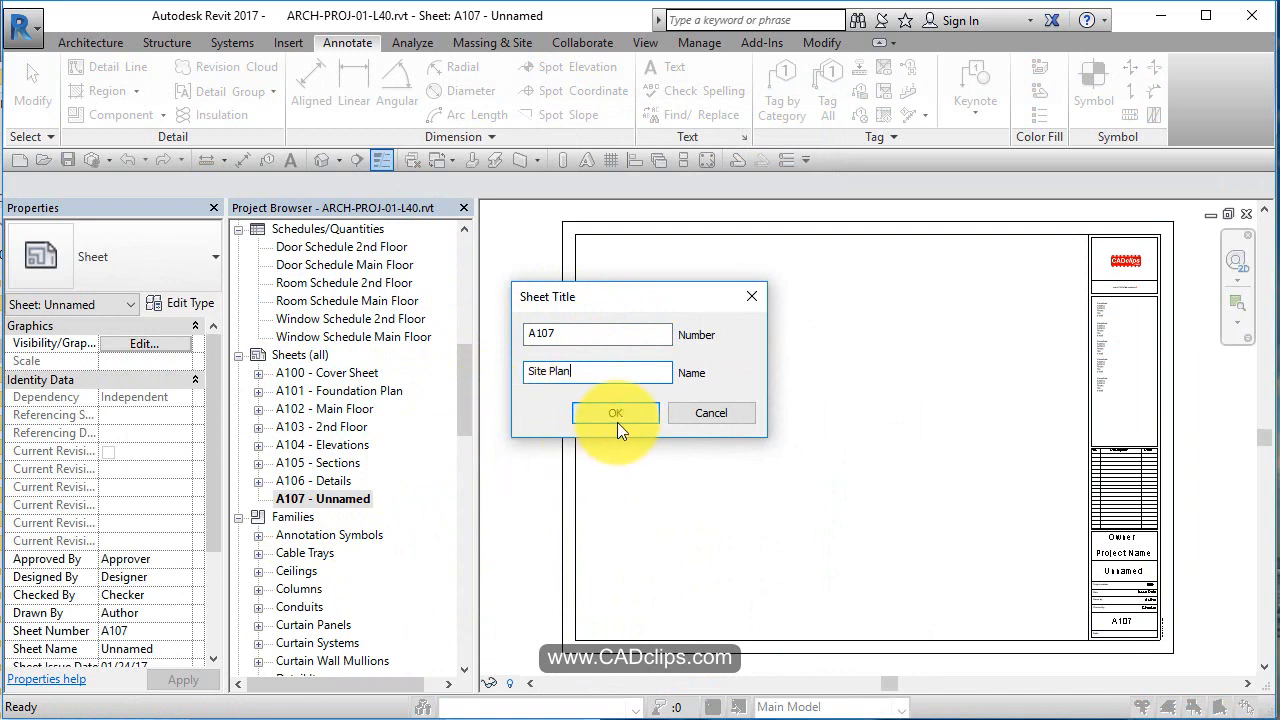
click(616, 412)
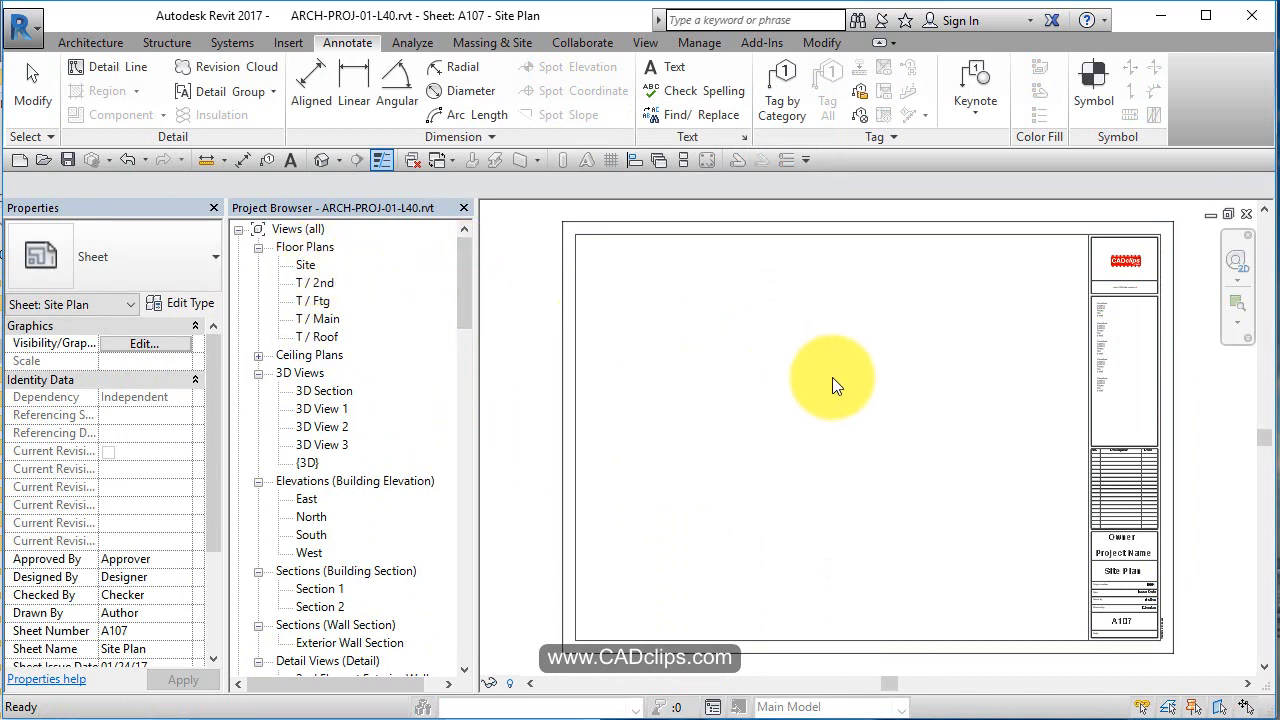
- Drag the Site floor plan onto the A107 sheet and position its viewport
click(304, 264)
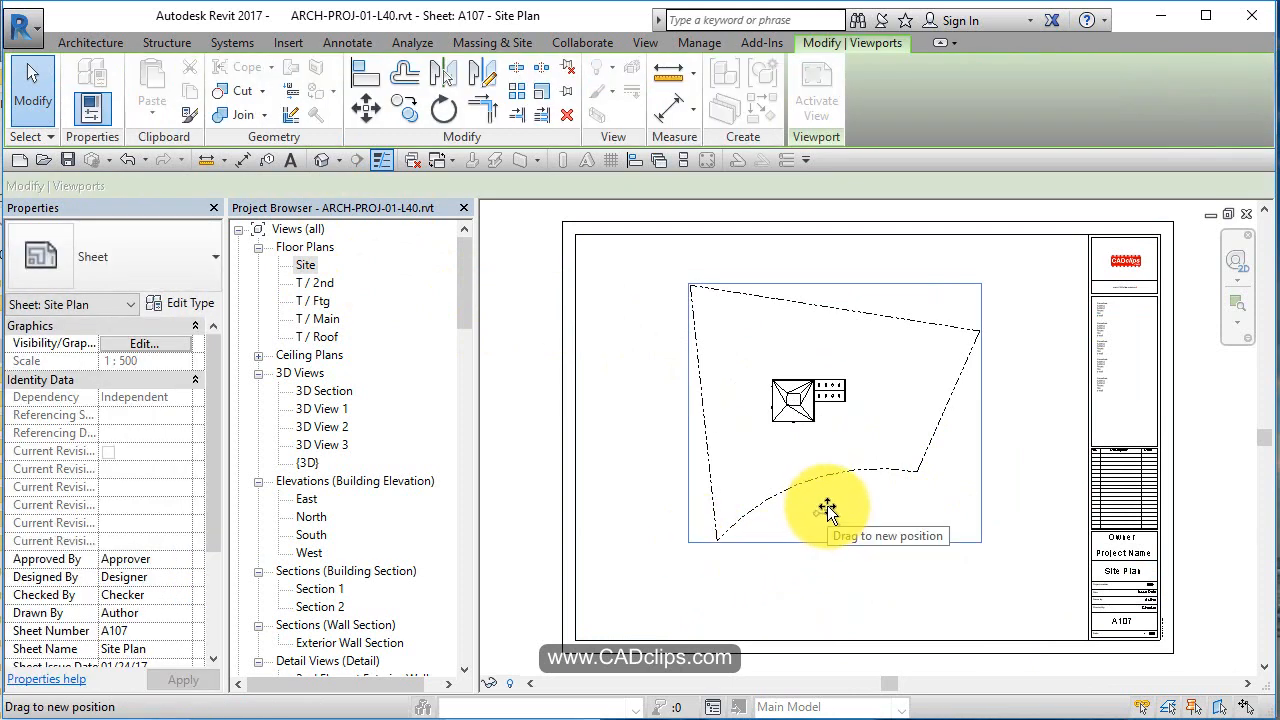
drag(828, 510, 918, 450)
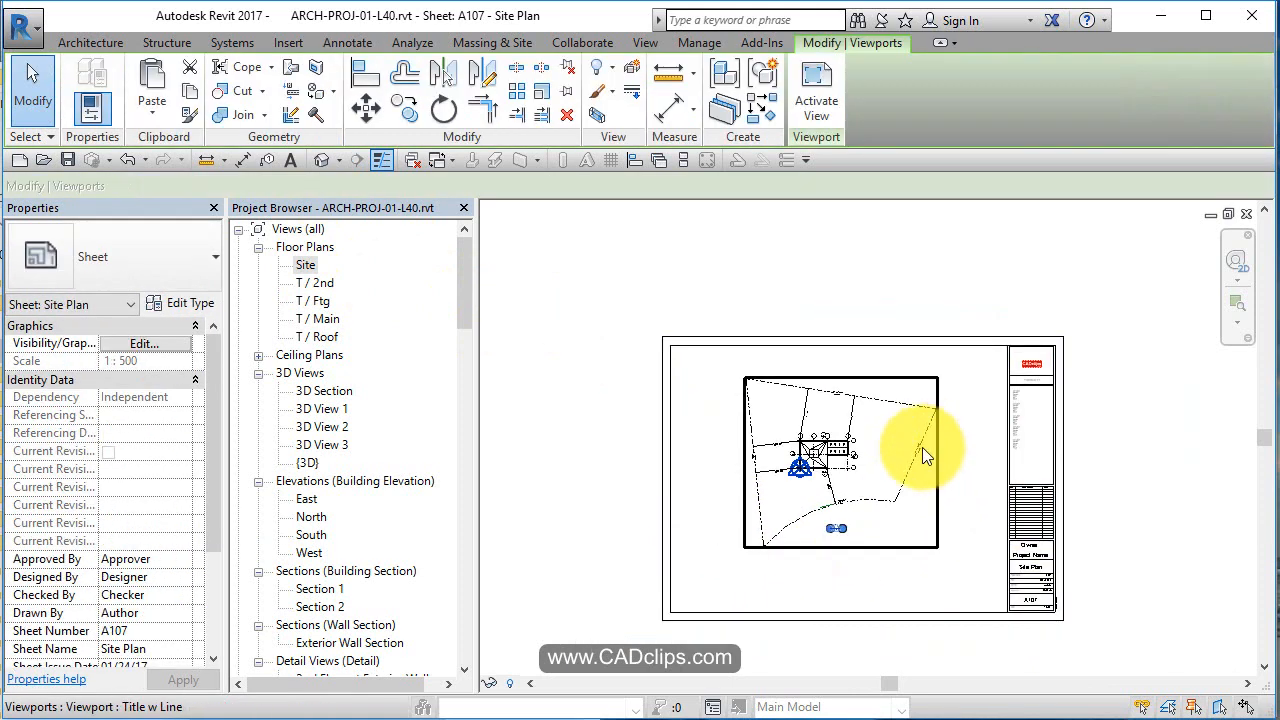
click(840, 460)
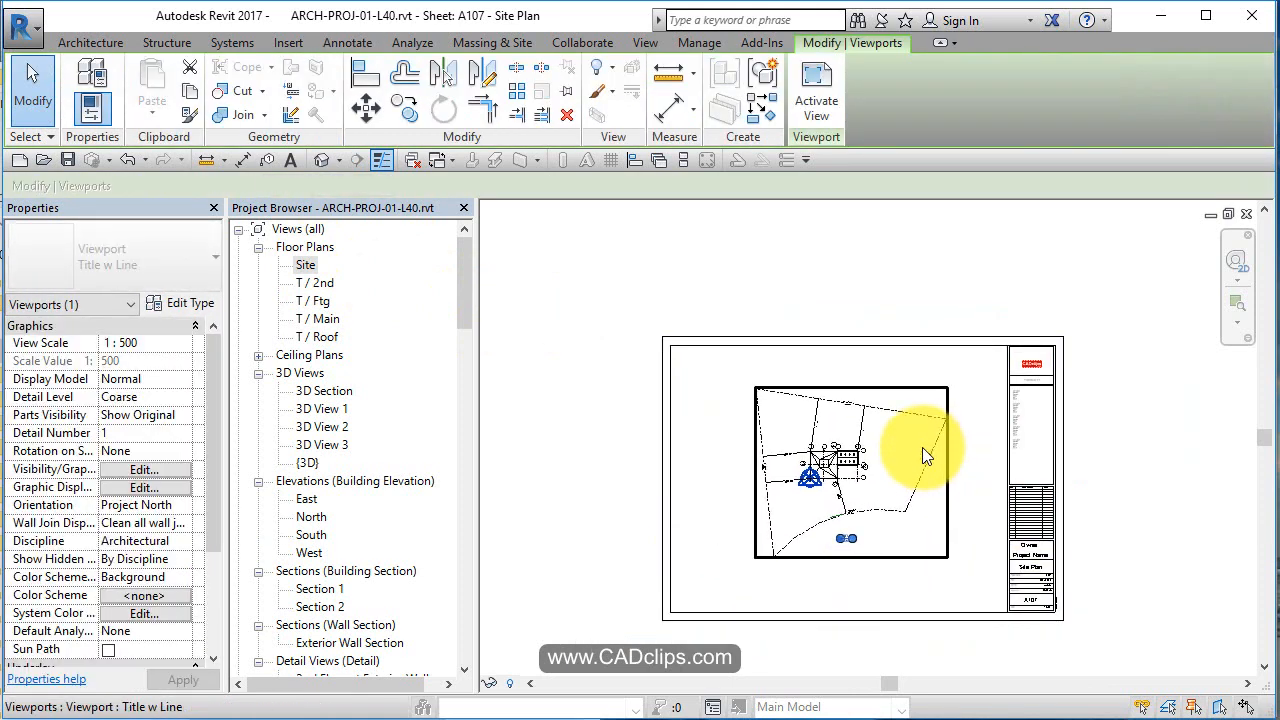